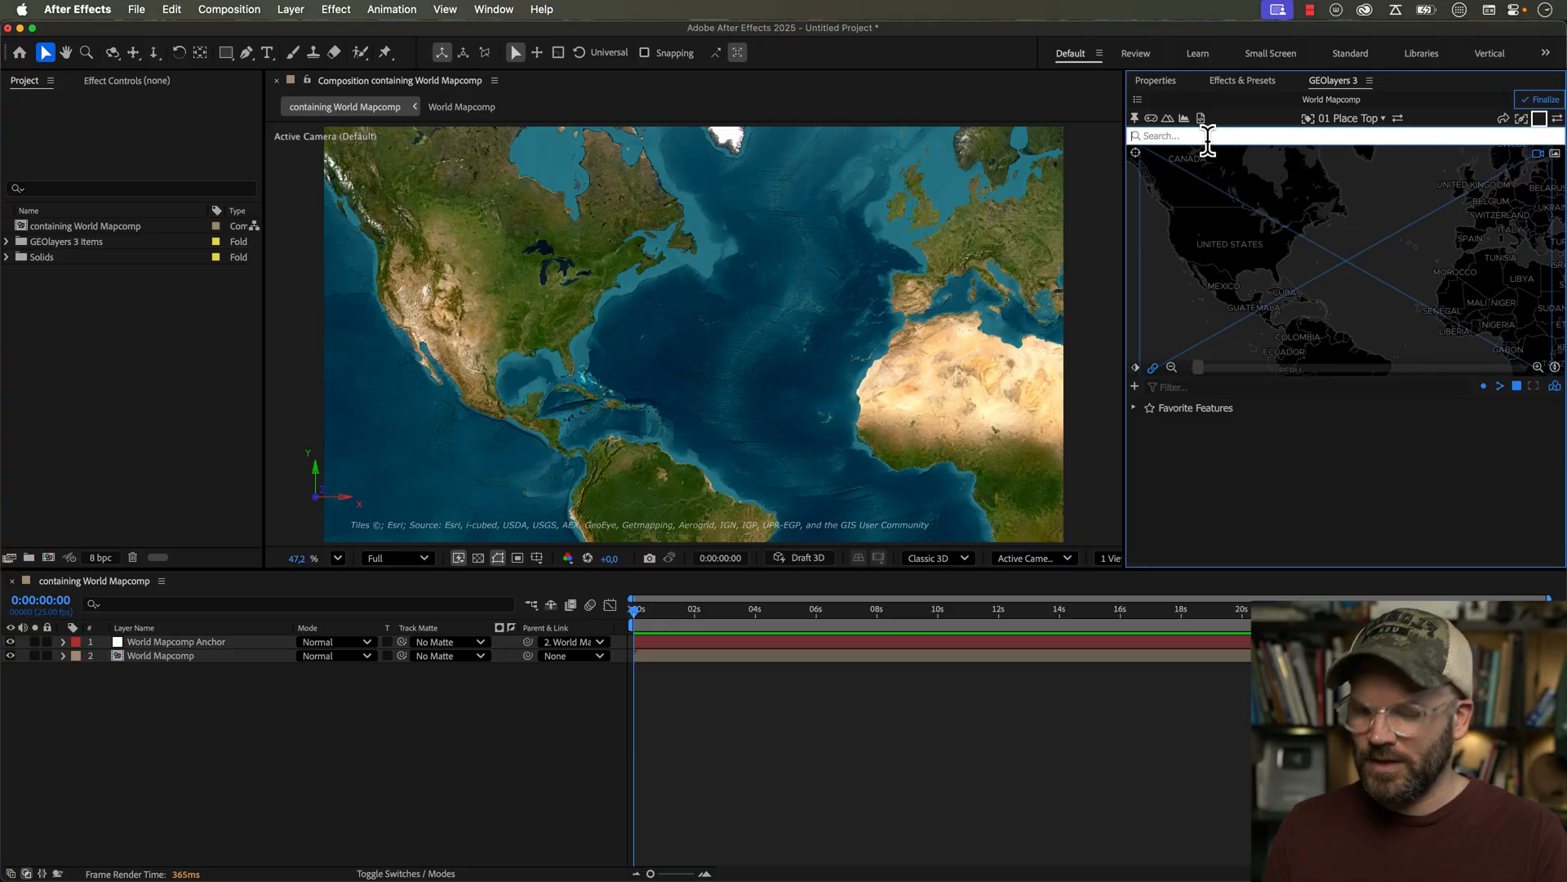
- Search GEOlayers for 'new york', add the New York feature and frame the map on it
type("new york city")
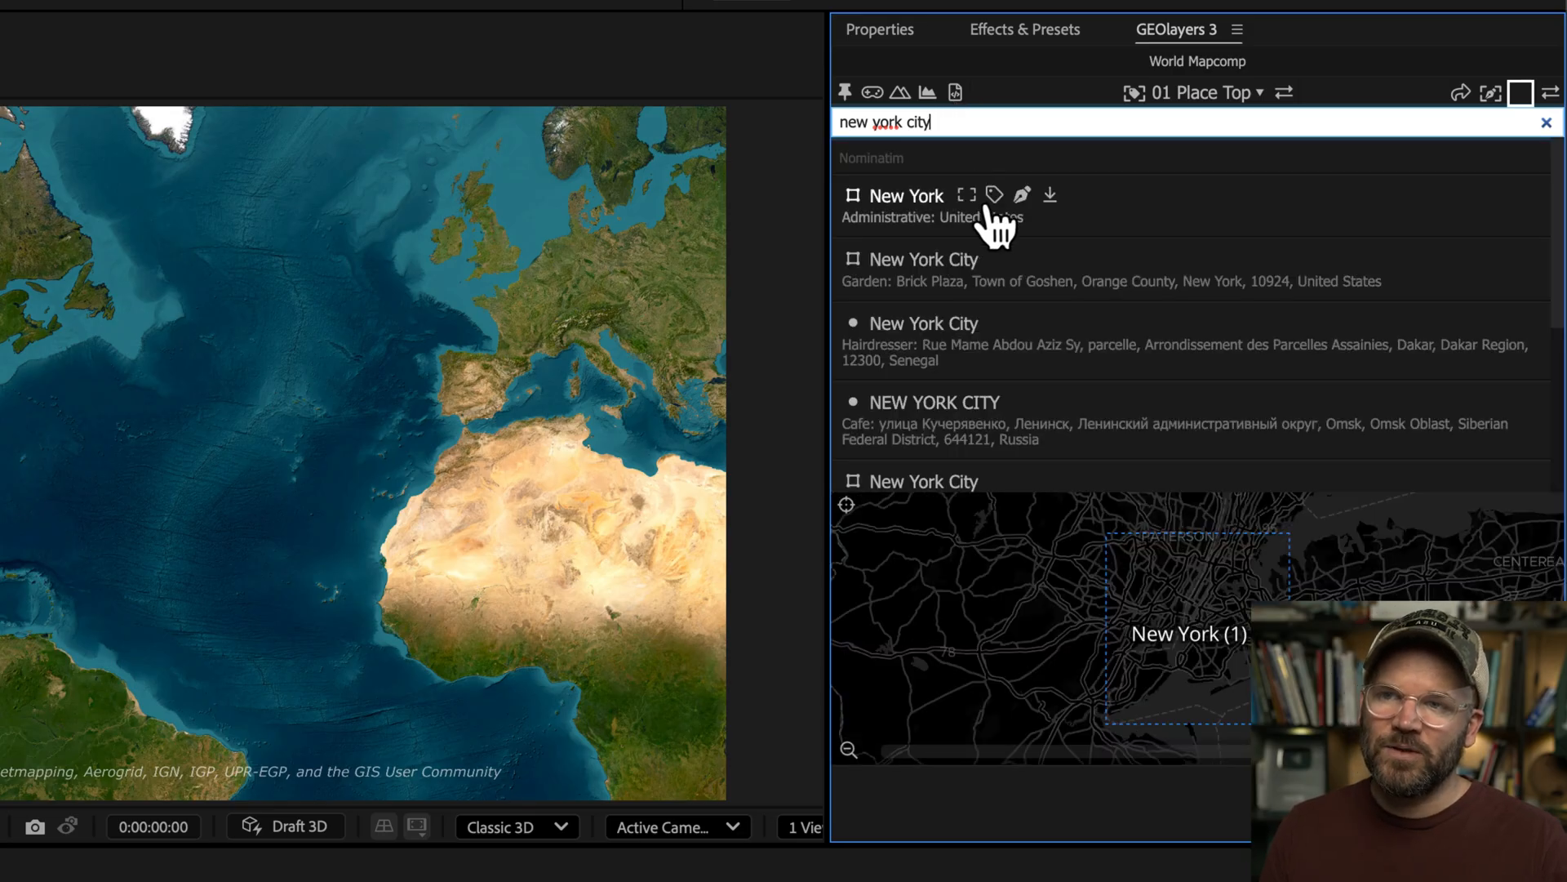
left_click(991, 196)
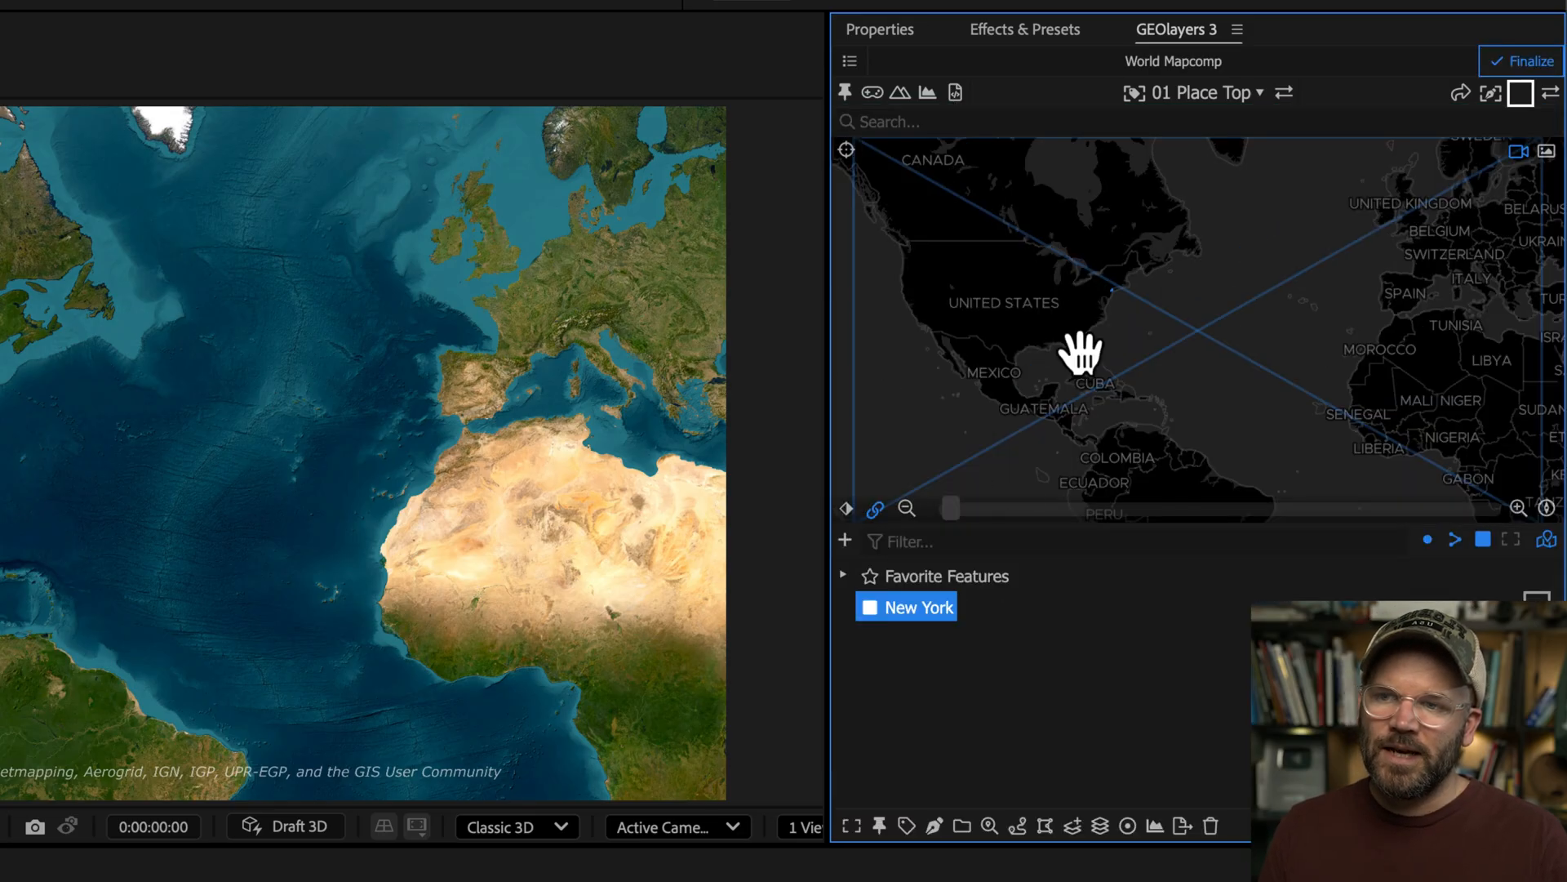
left_click(916, 607)
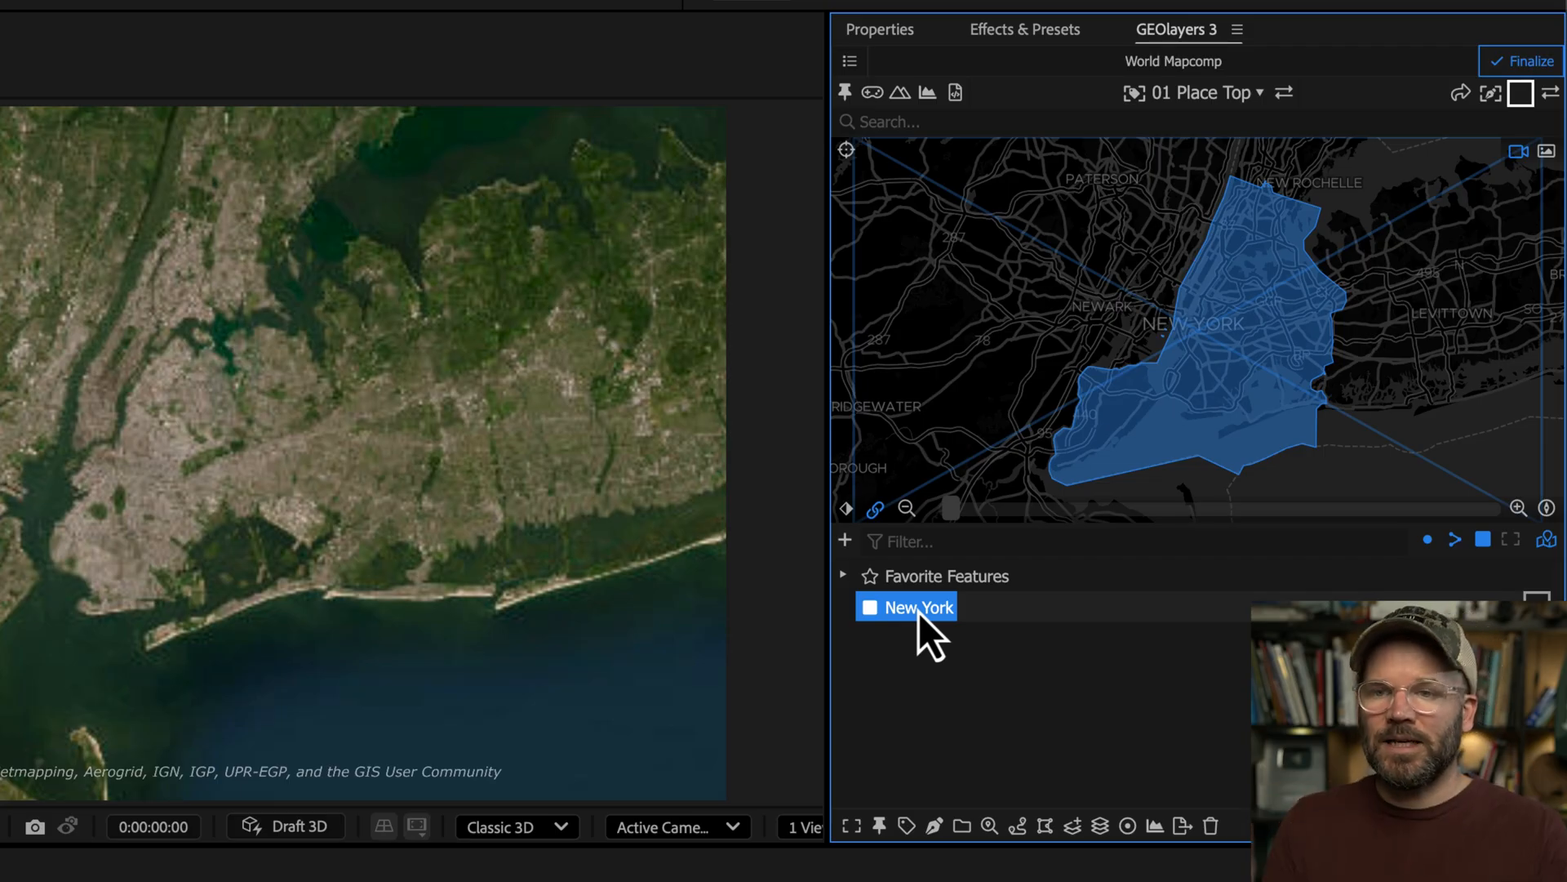
mouse_move(1130, 664)
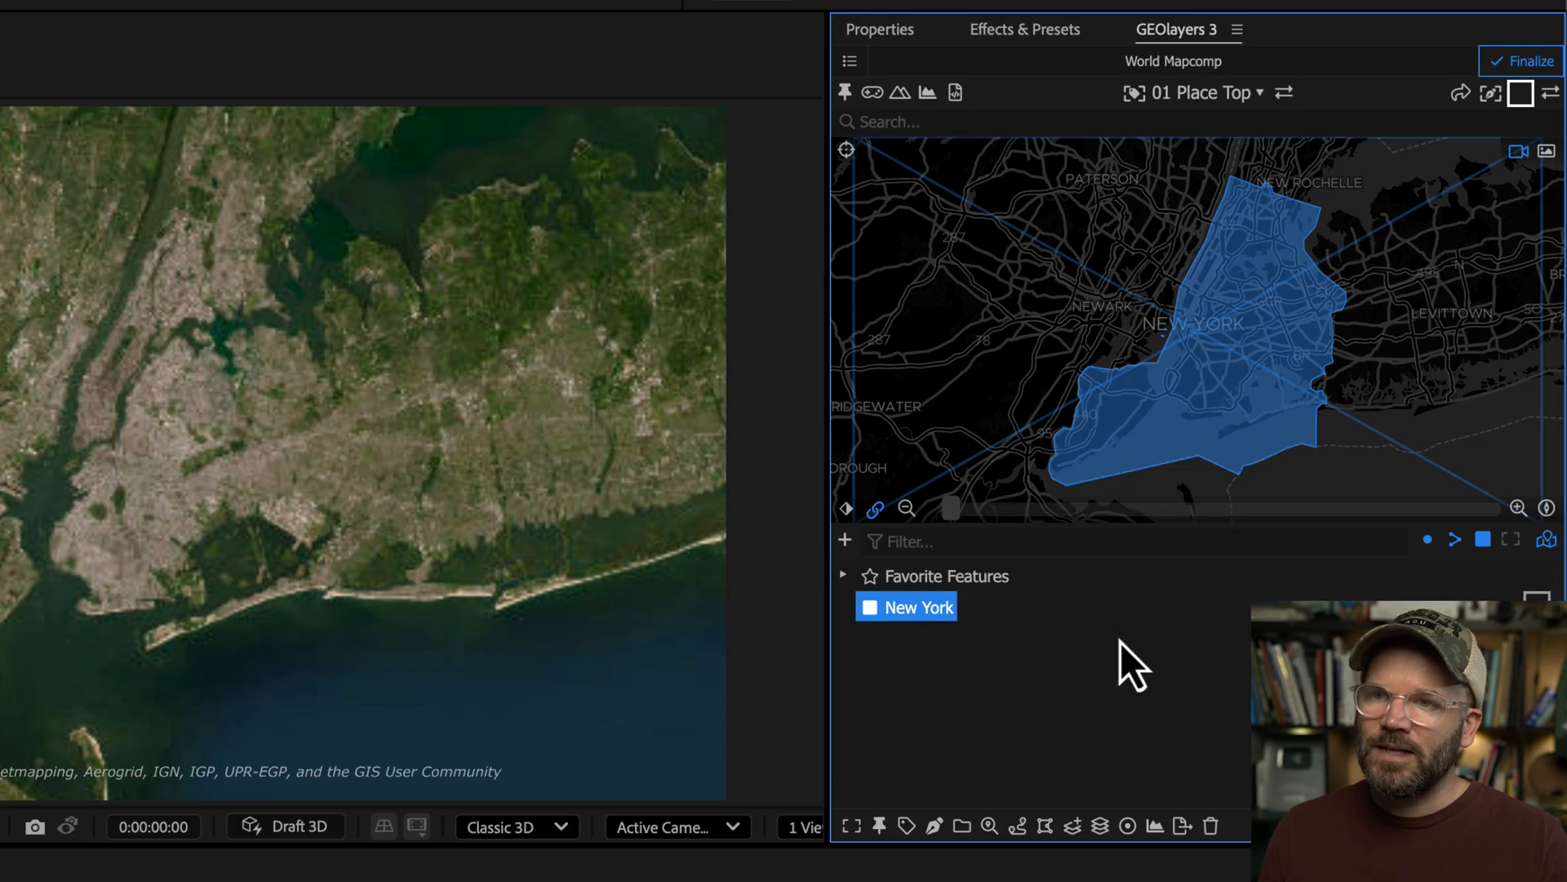
mouse_move(953, 92)
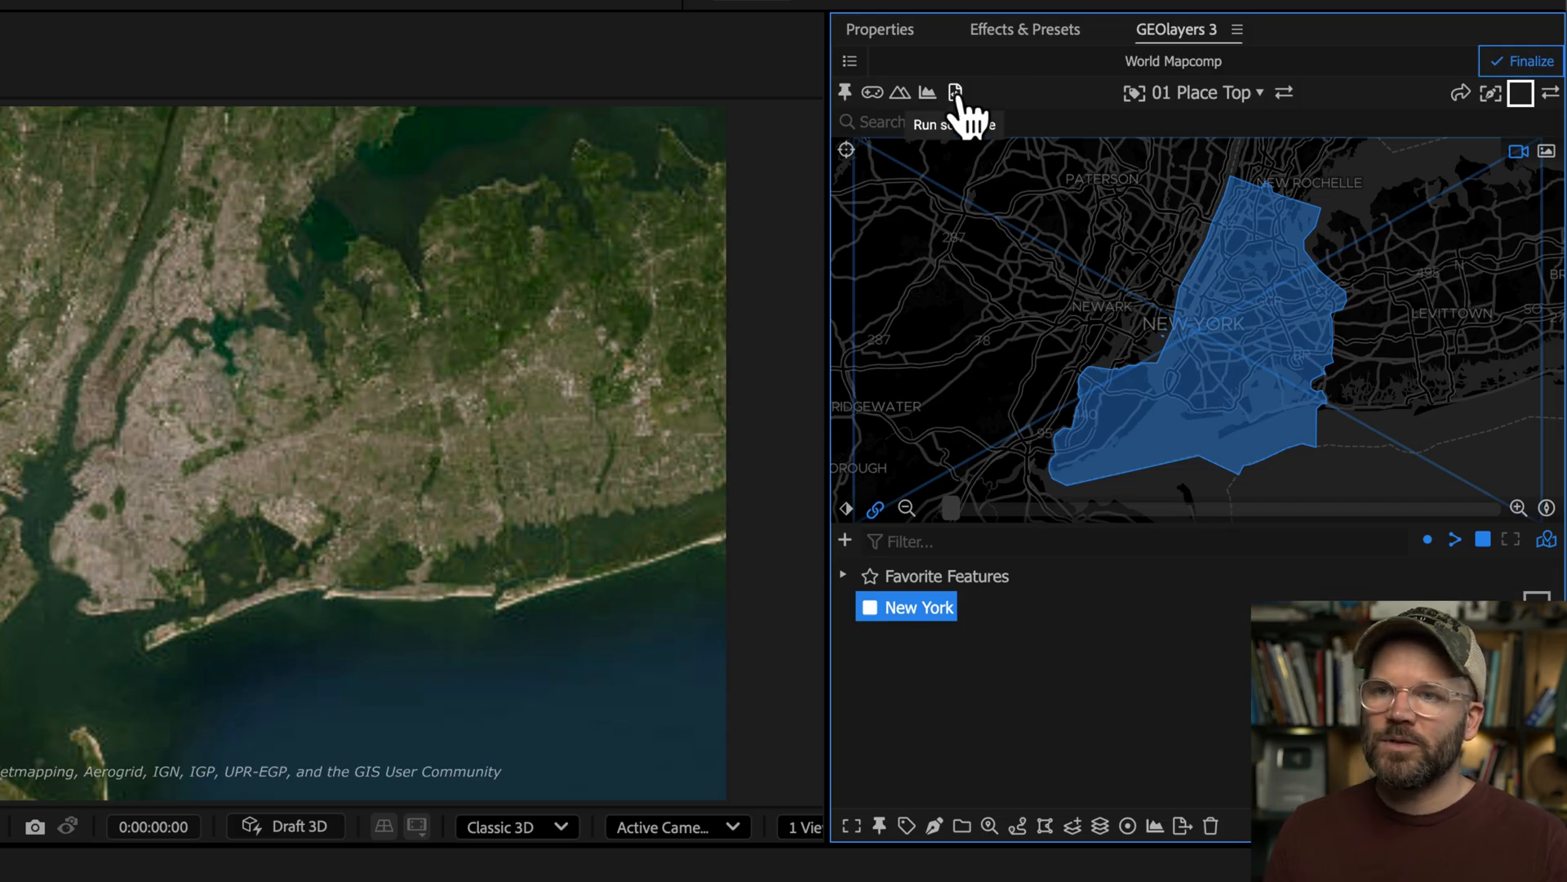
- Run the GEOlayers distance circle script, entering 2 as the radius in km
left_click(956, 92)
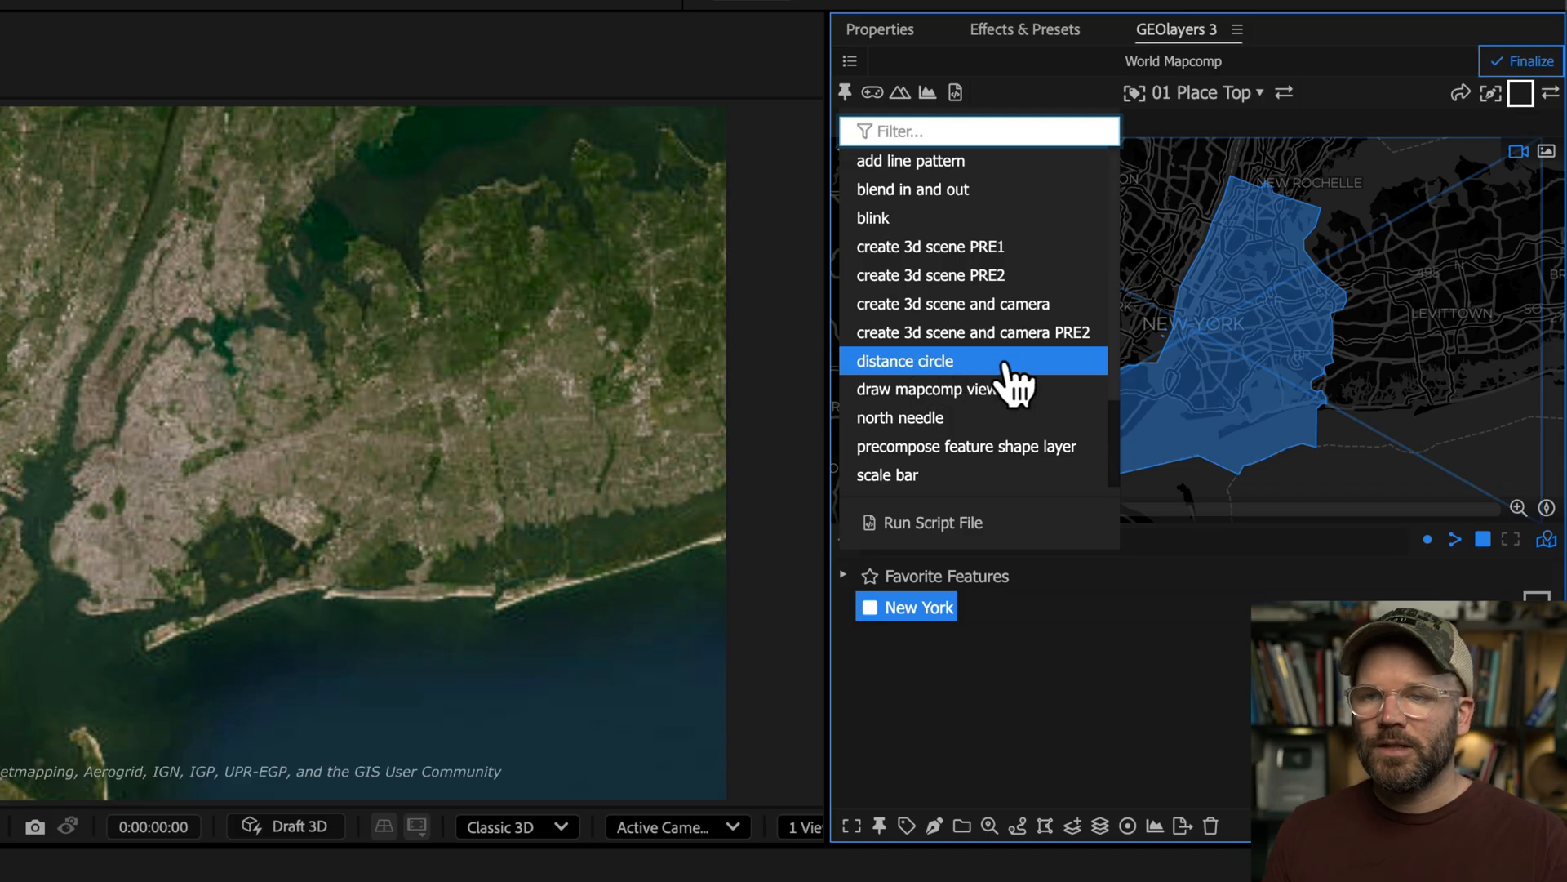
left_click(903, 361)
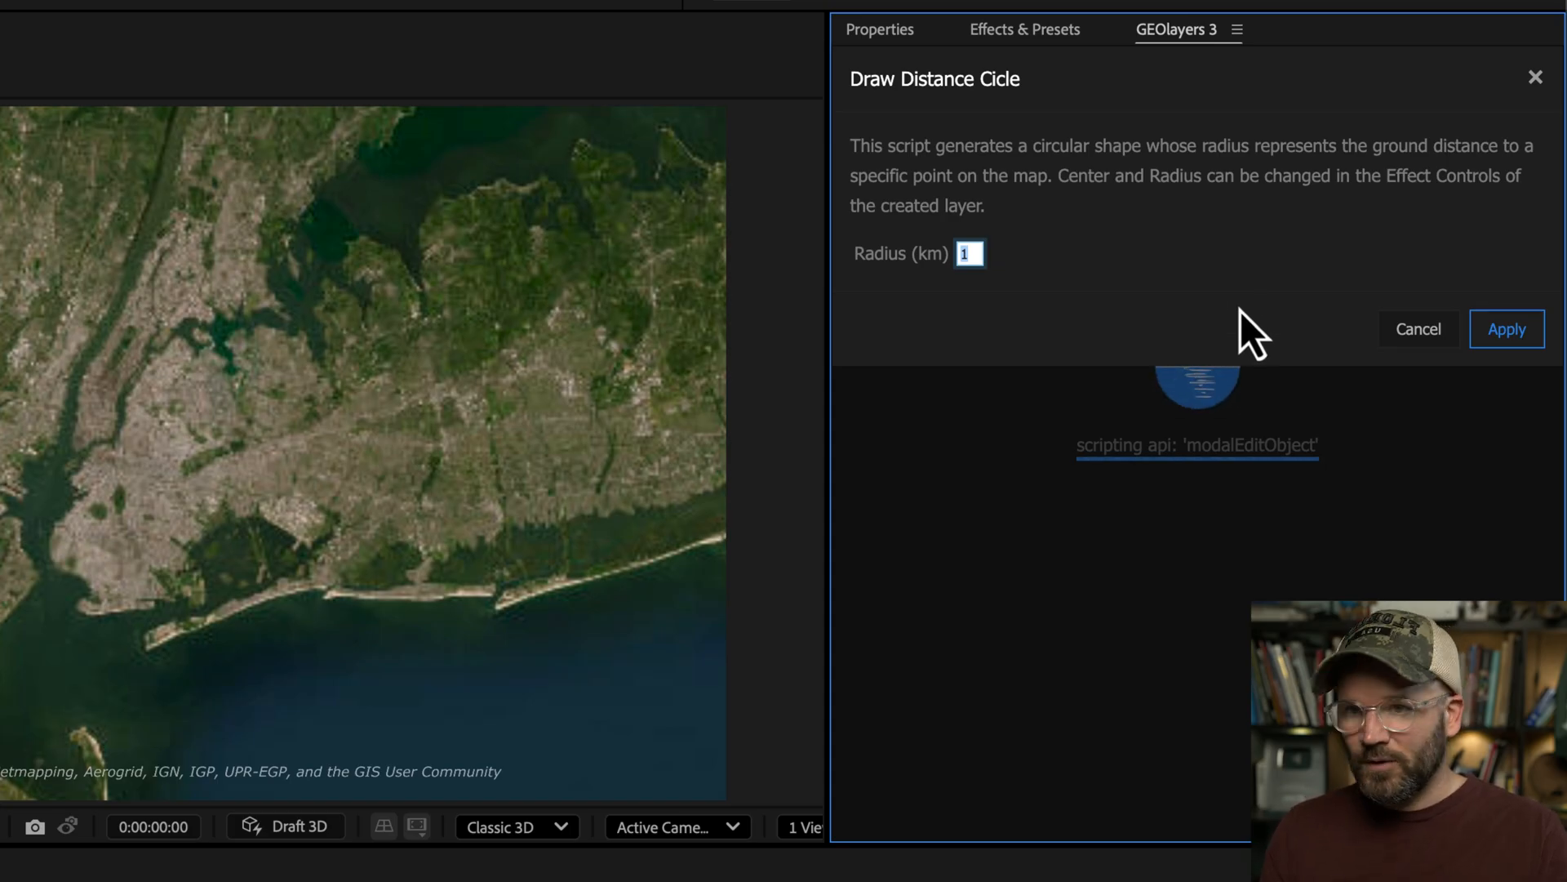
type("2")
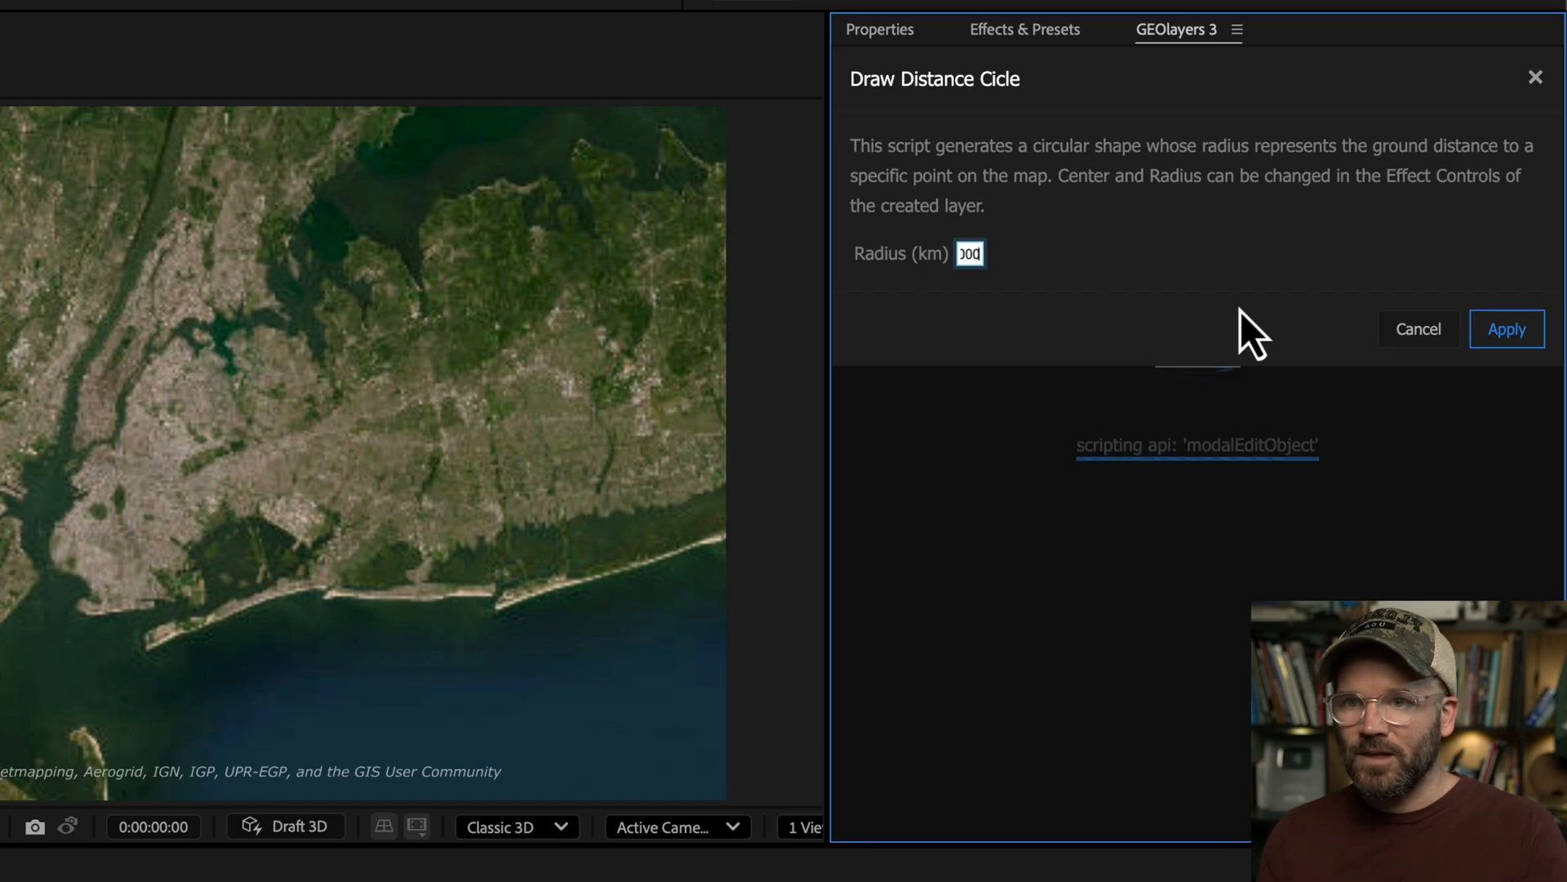
left_click(1508, 329)
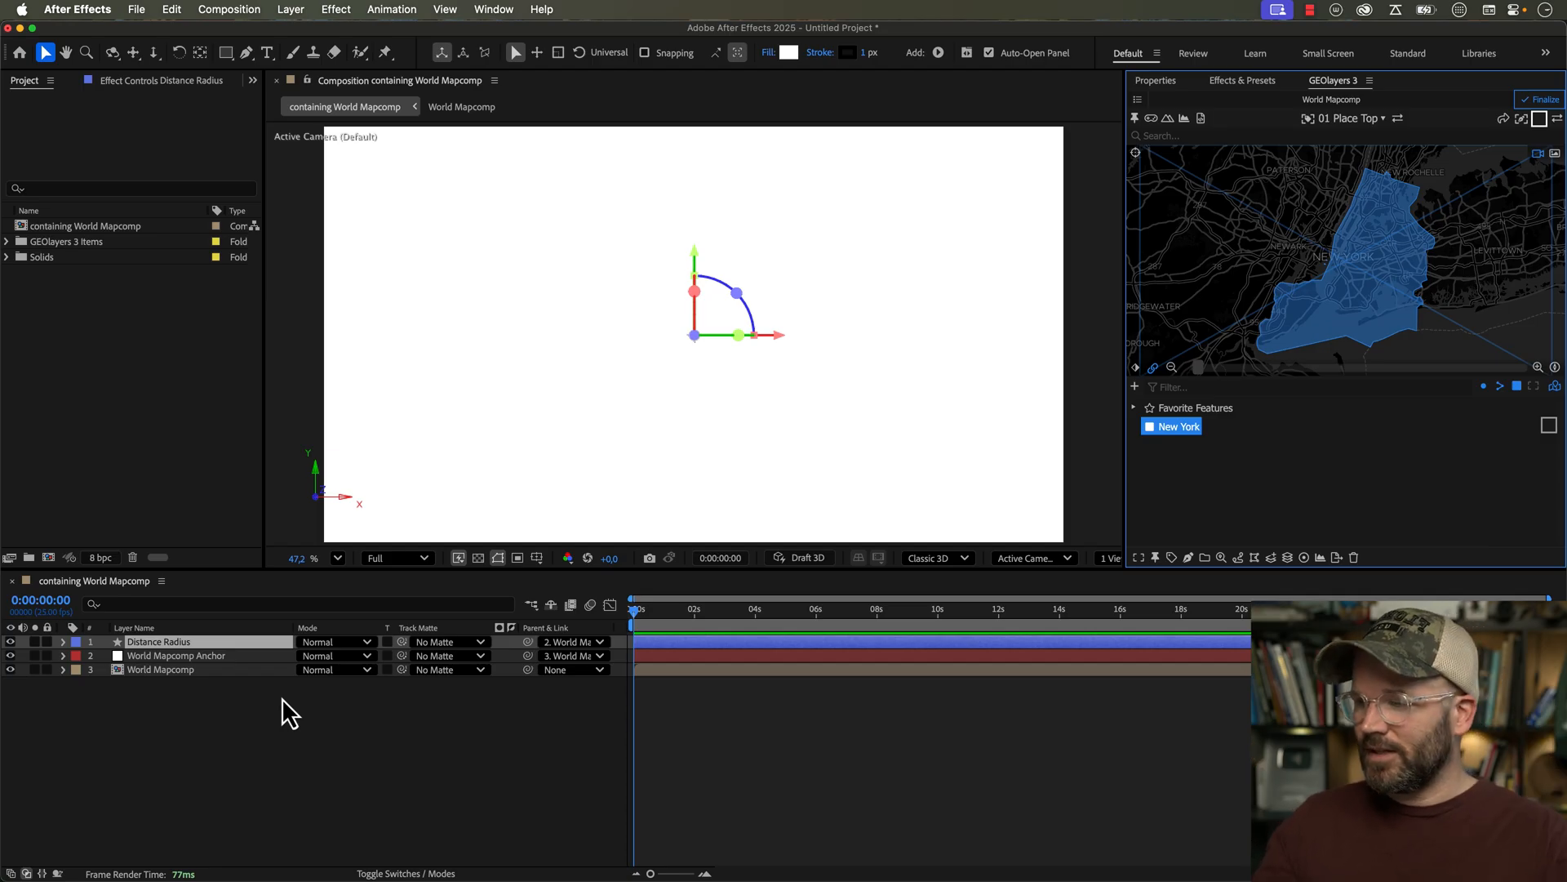
mouse_move(703, 368)
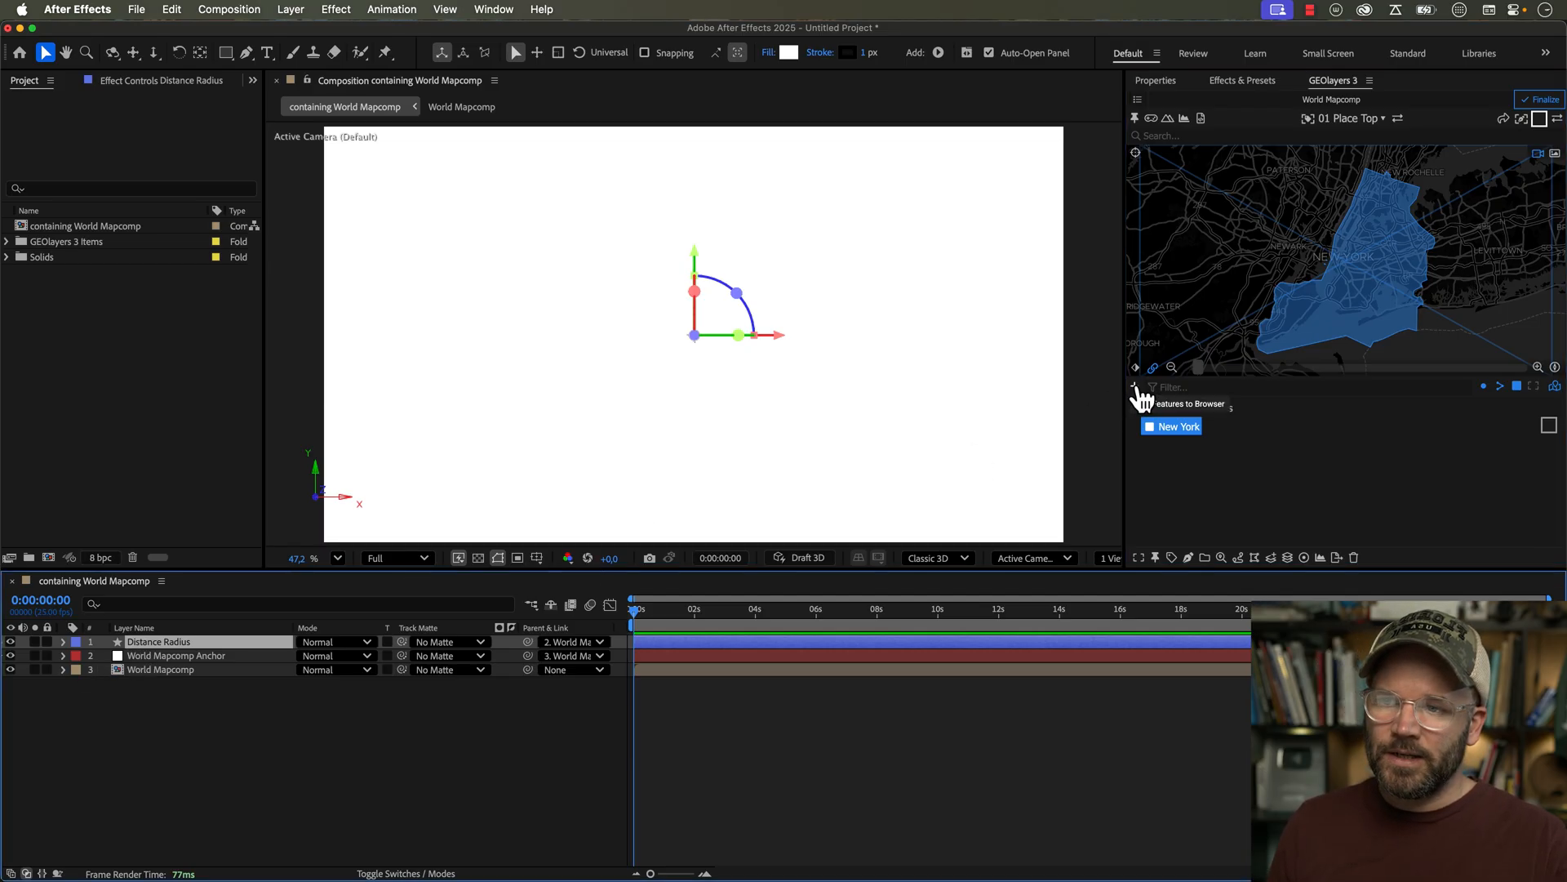
- Load the composition's features into GEOlayers and display the Distance Radius circle
left_click(1135, 386)
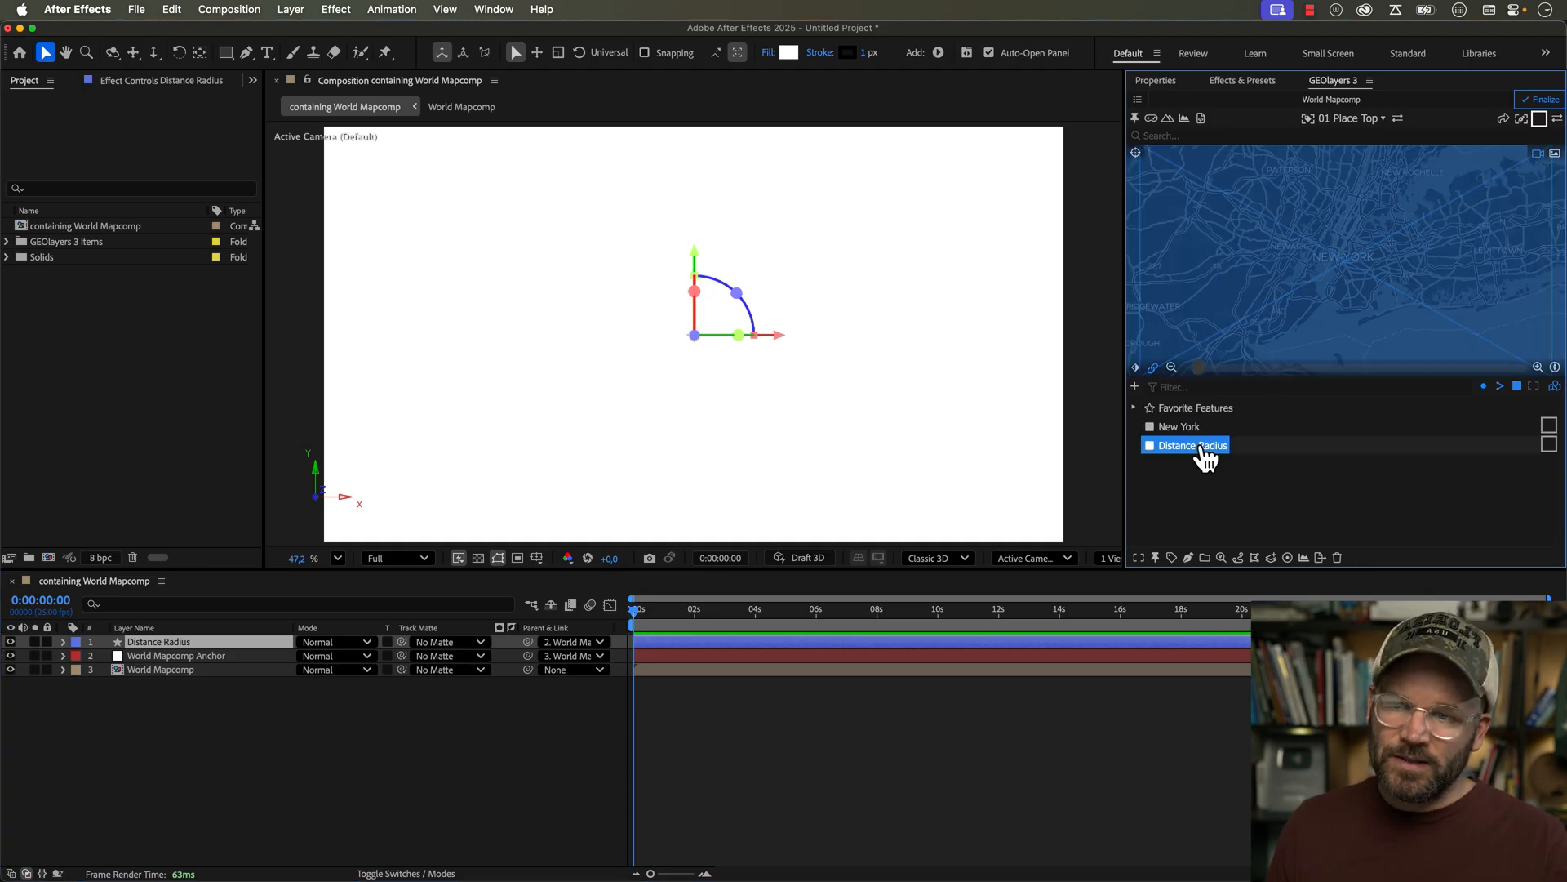
left_click(1149, 445)
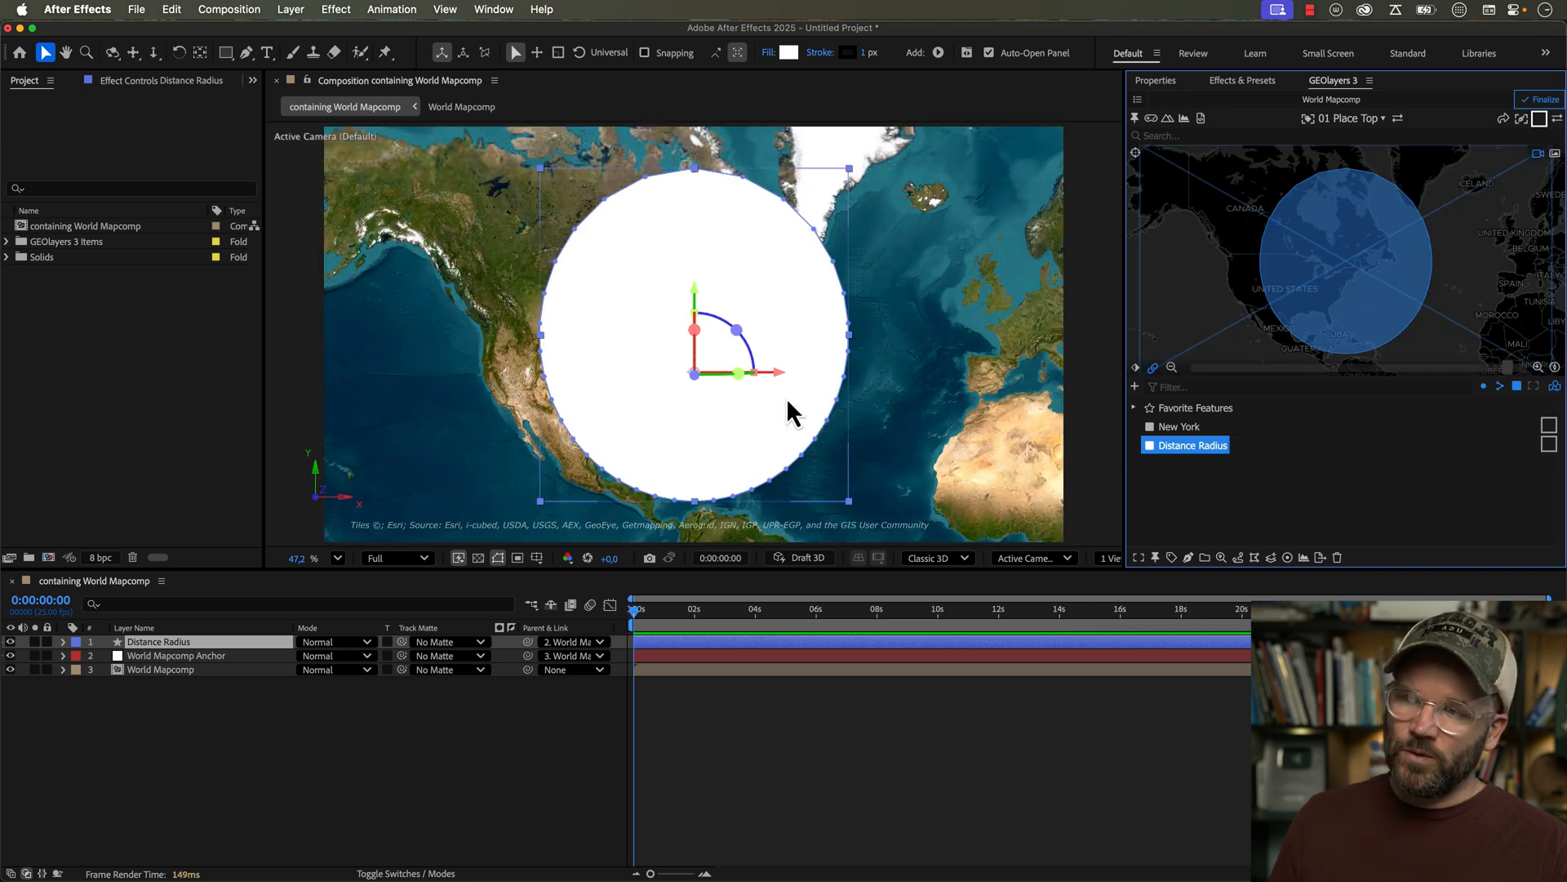
mouse_move(660, 382)
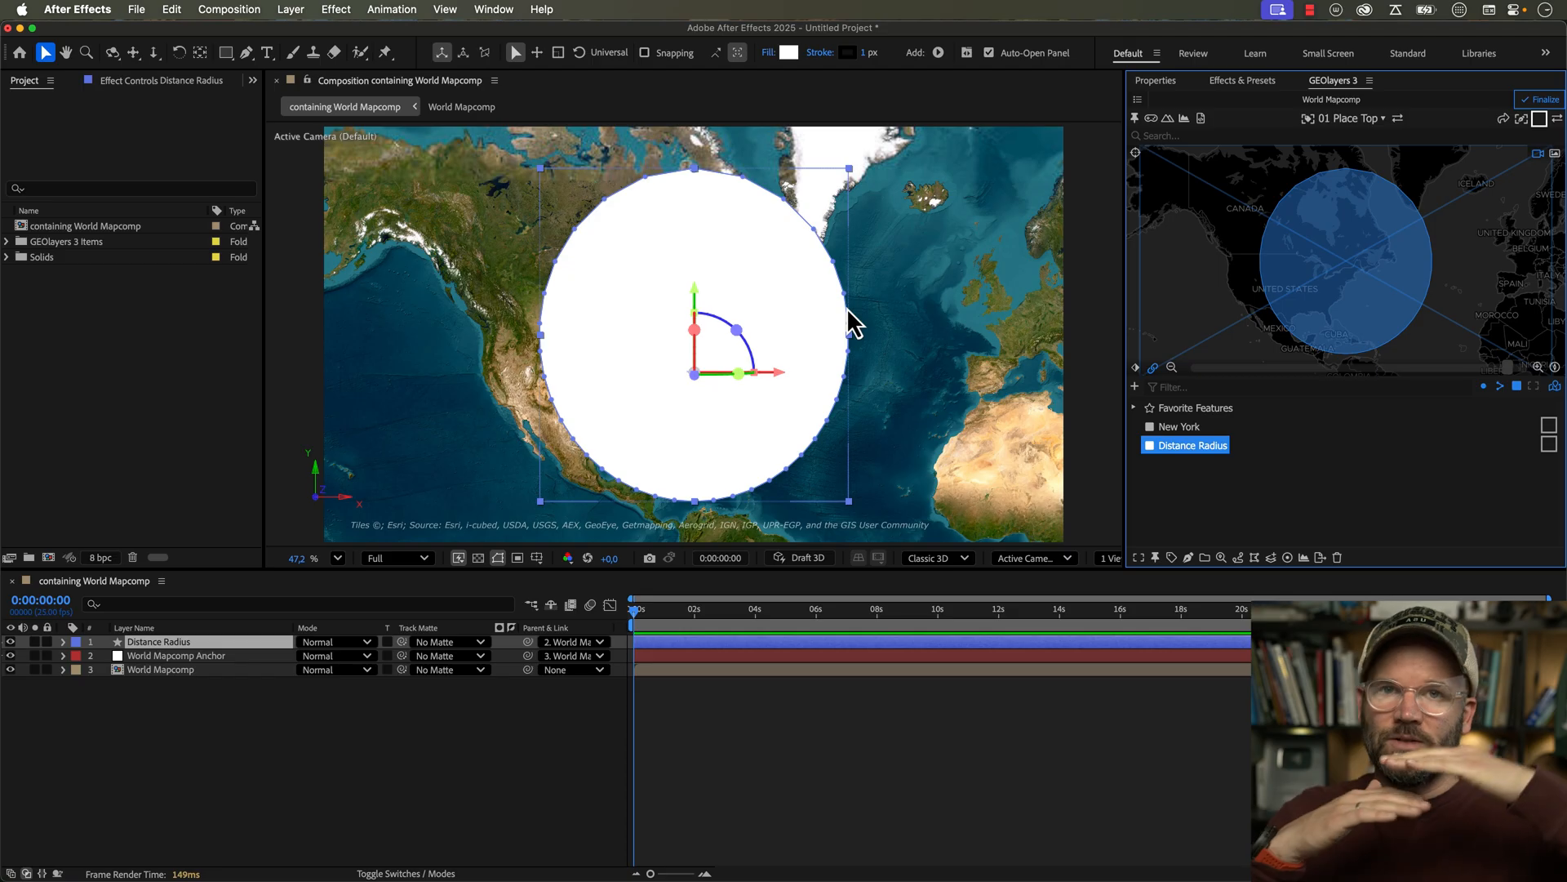
mouse_move(664, 366)
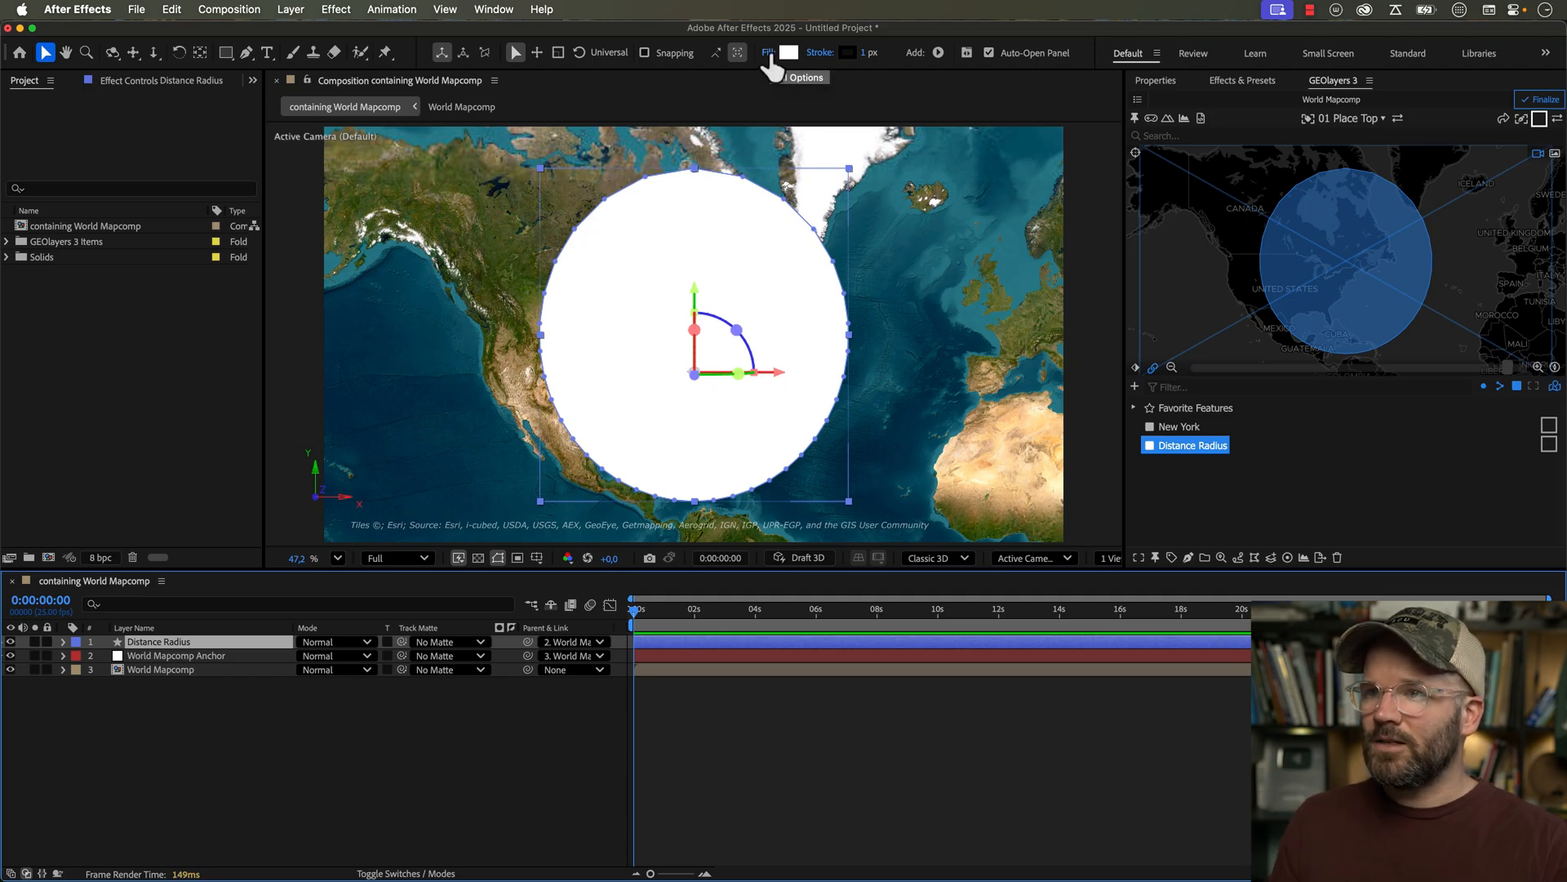
- Give the Distance Radius circle a lower-opacity fill and a white stroke
left_click(788, 52)
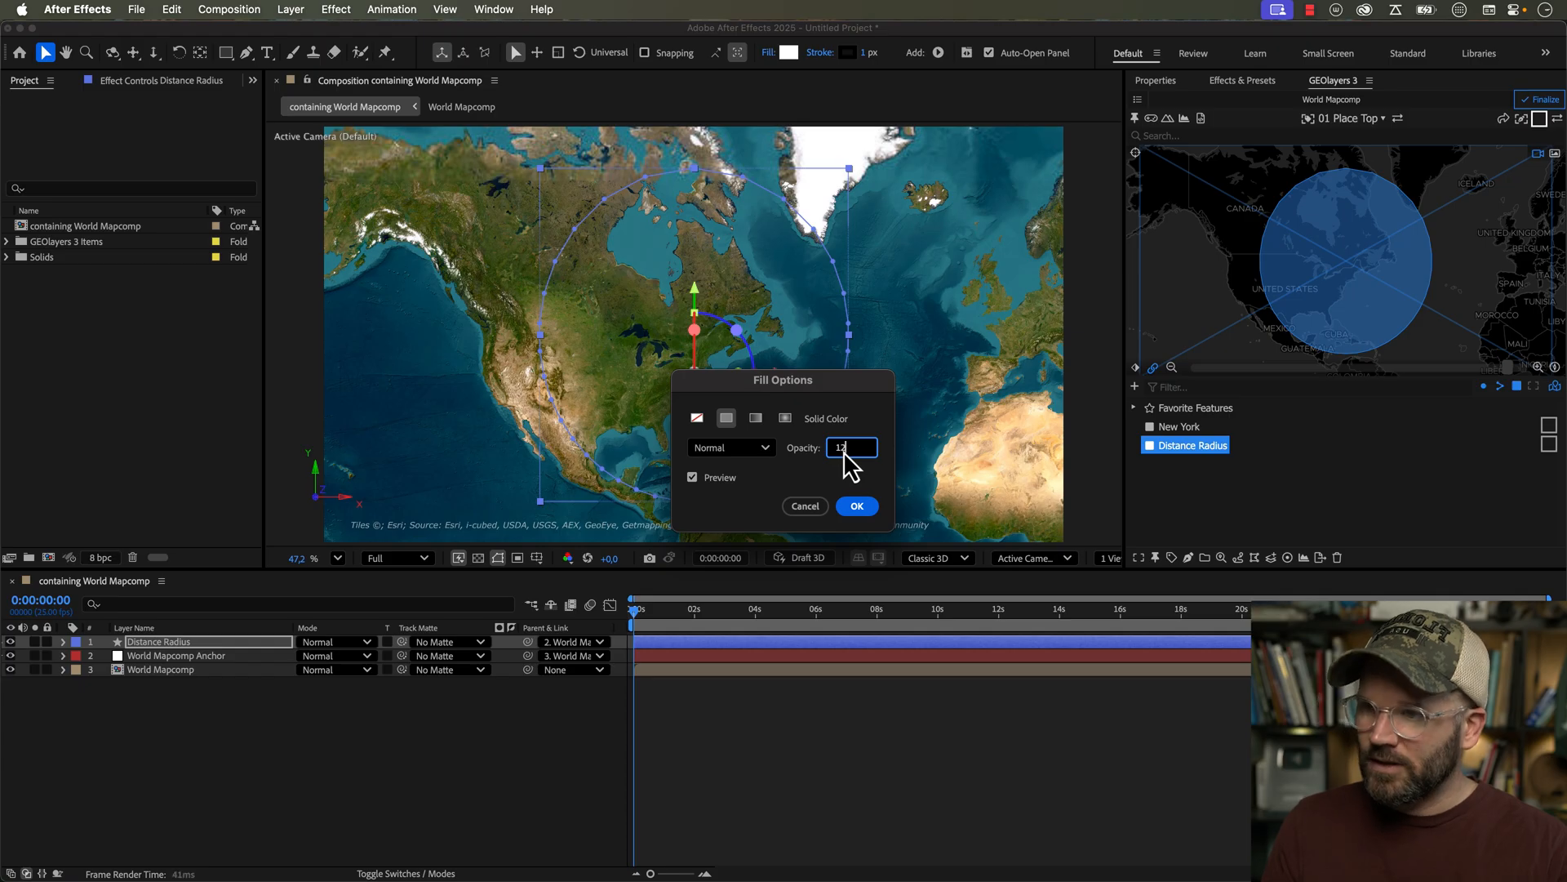
left_click(856, 506)
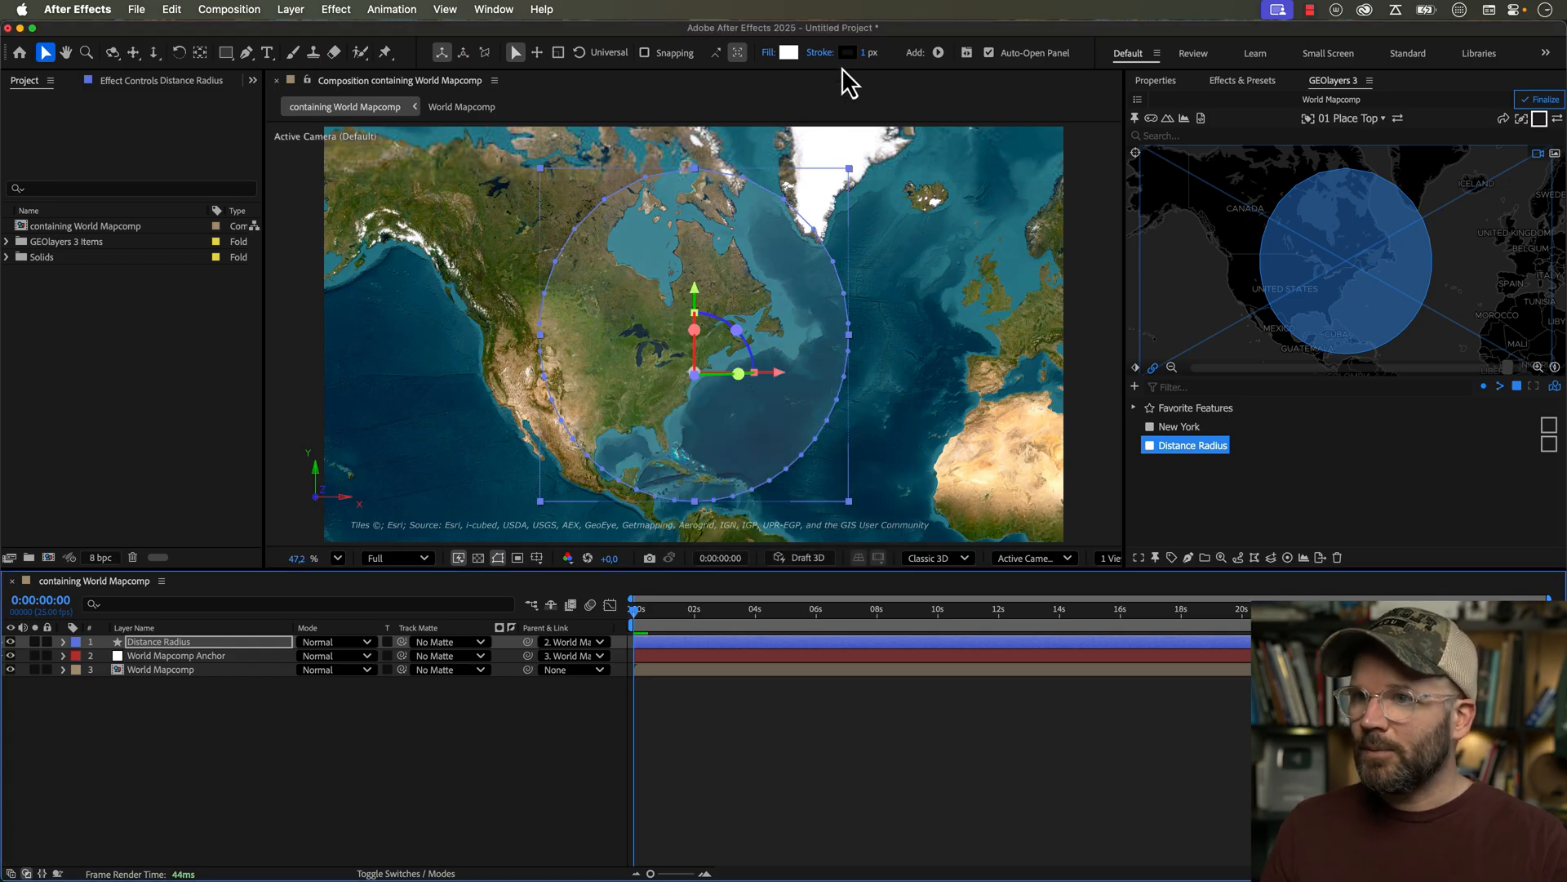
left_click(846, 53)
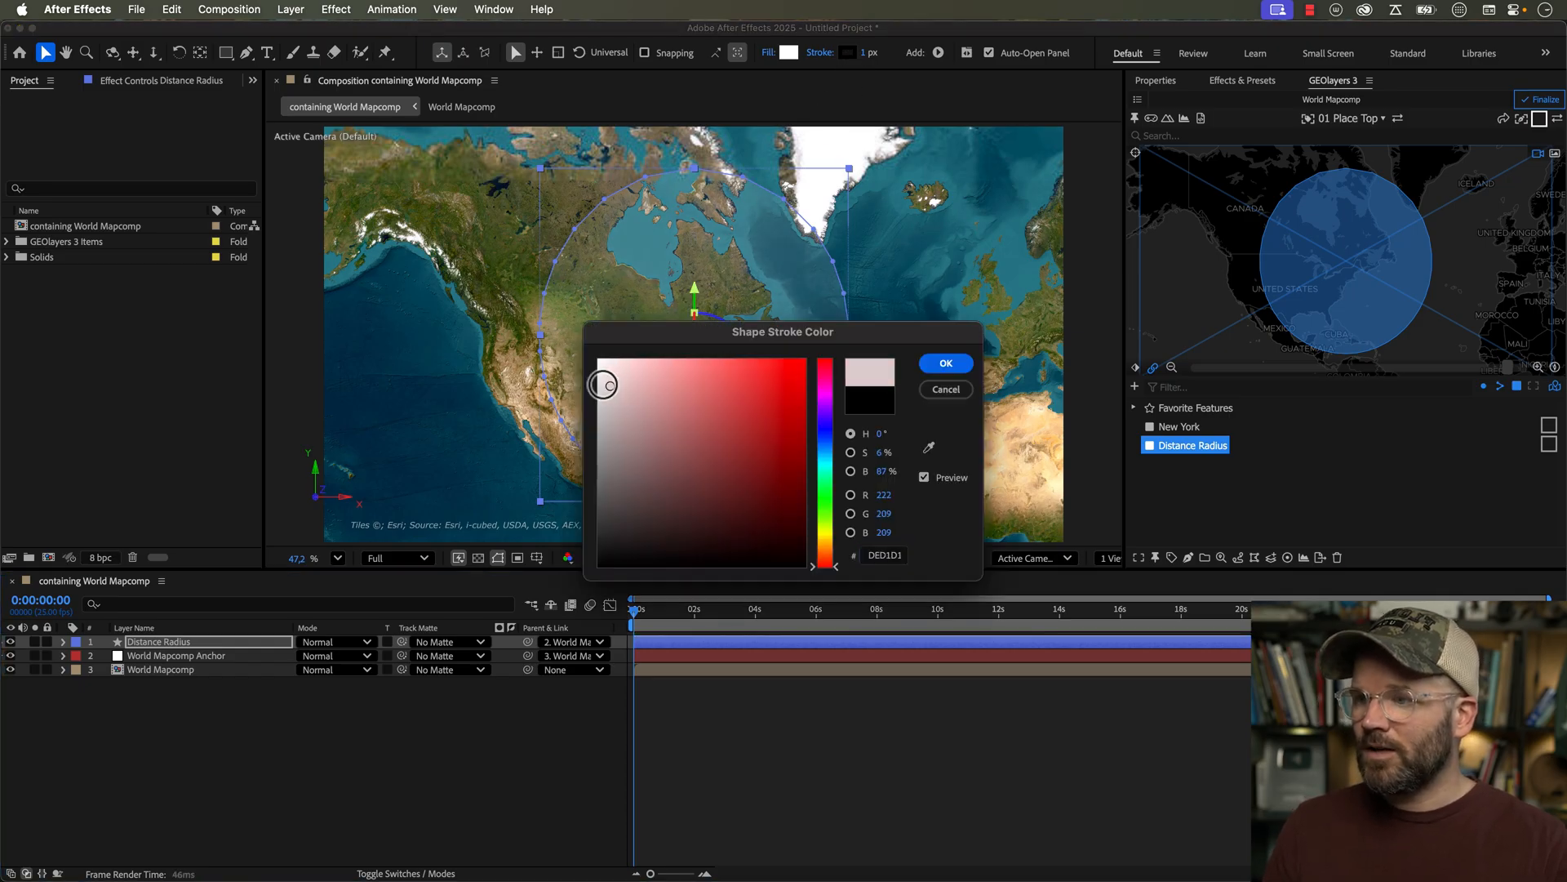
left_click(943, 361)
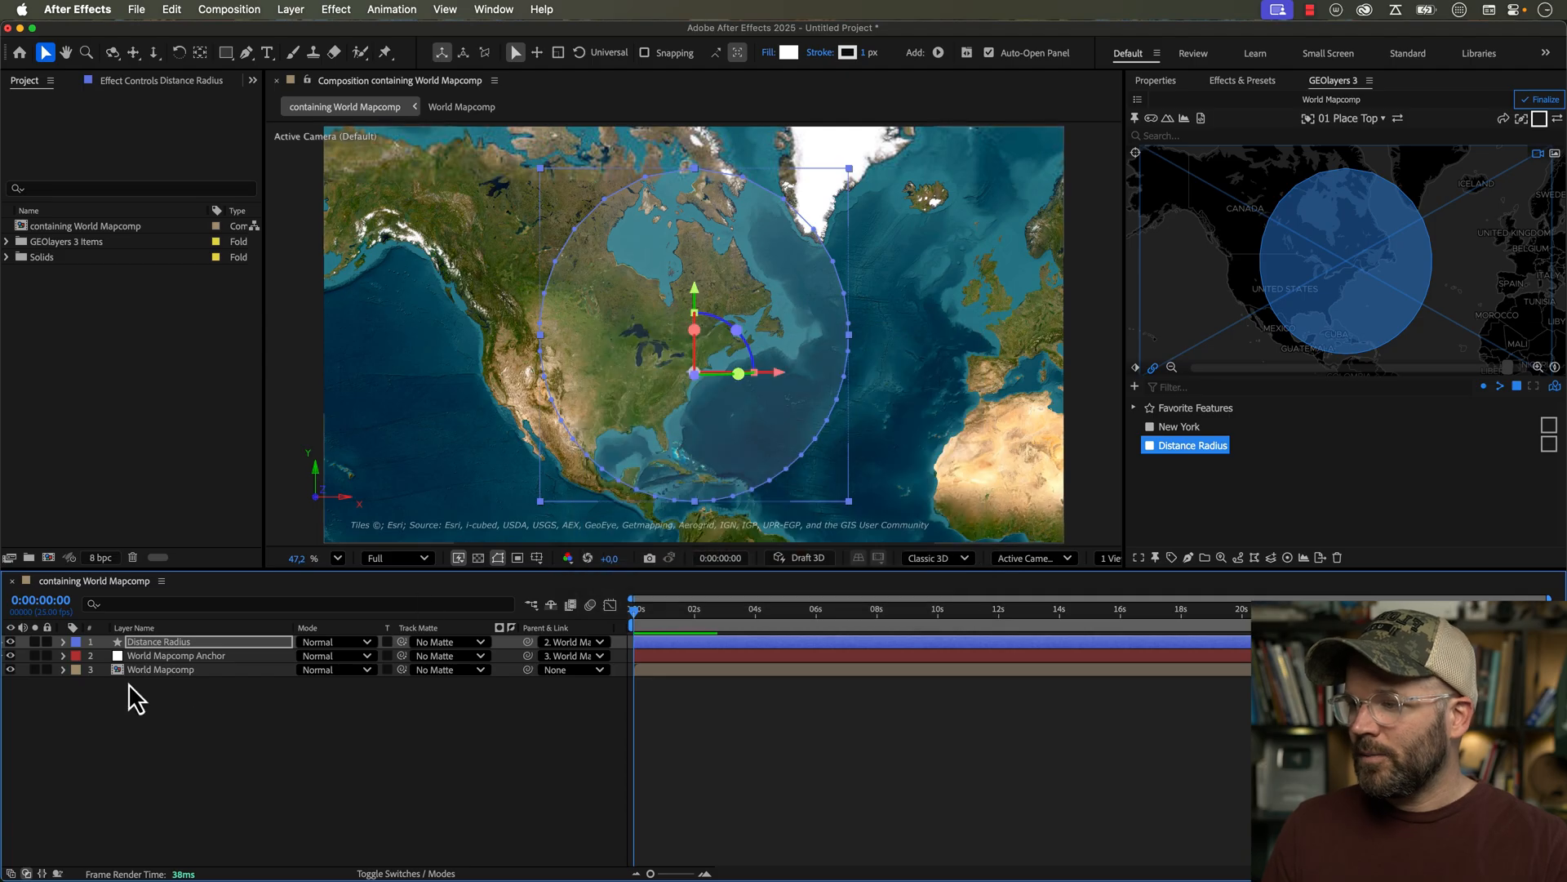
- Add dashes to the Distance Radius outline and set the layer's blend mode to Add
left_click(63, 641)
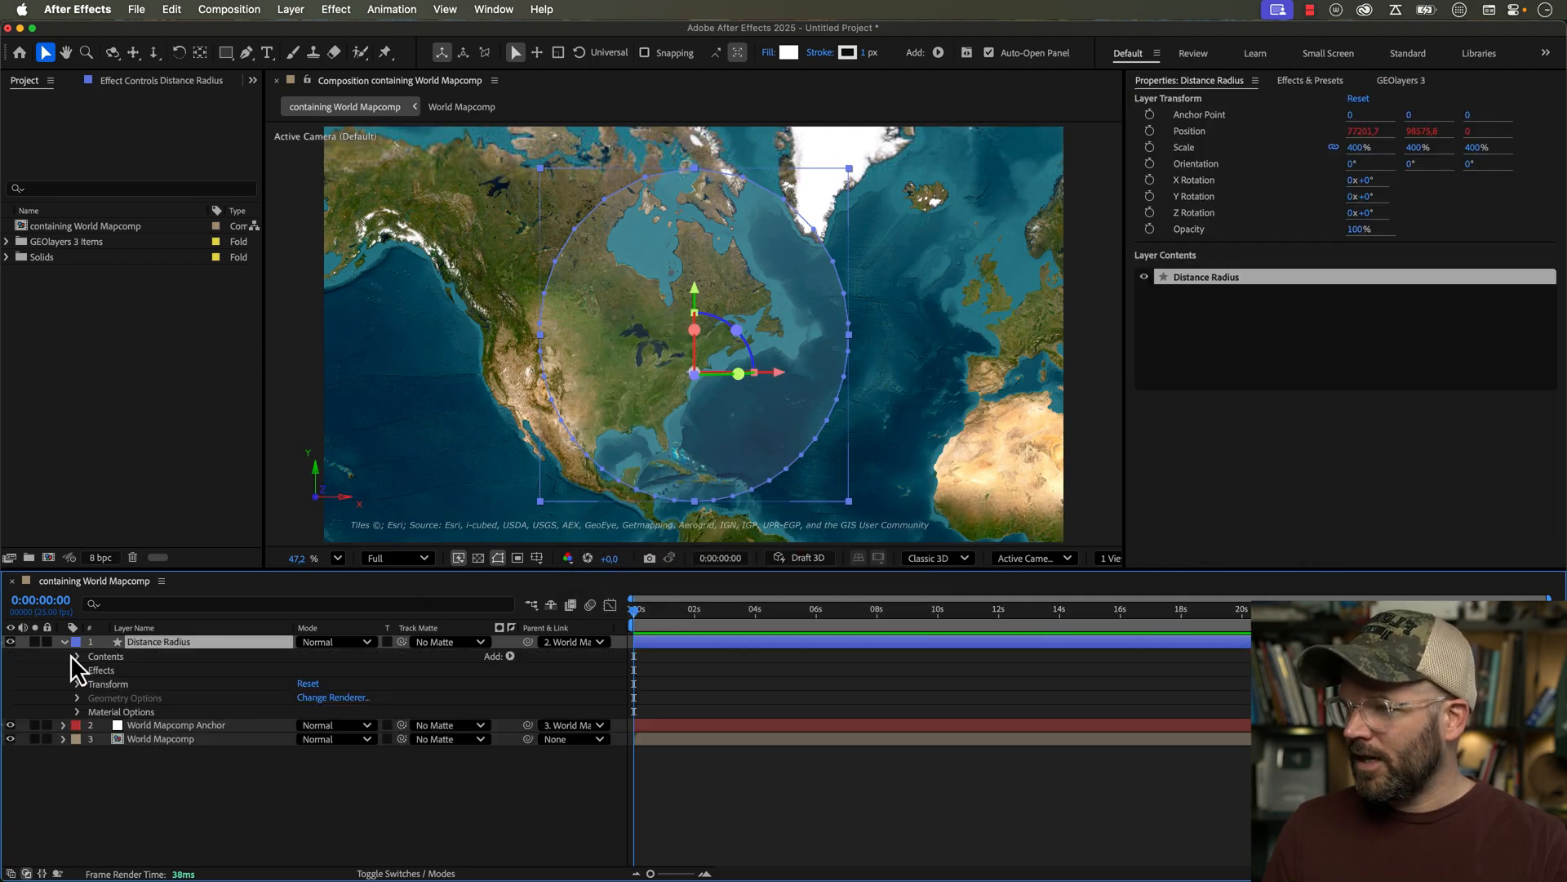
left_click(76, 655)
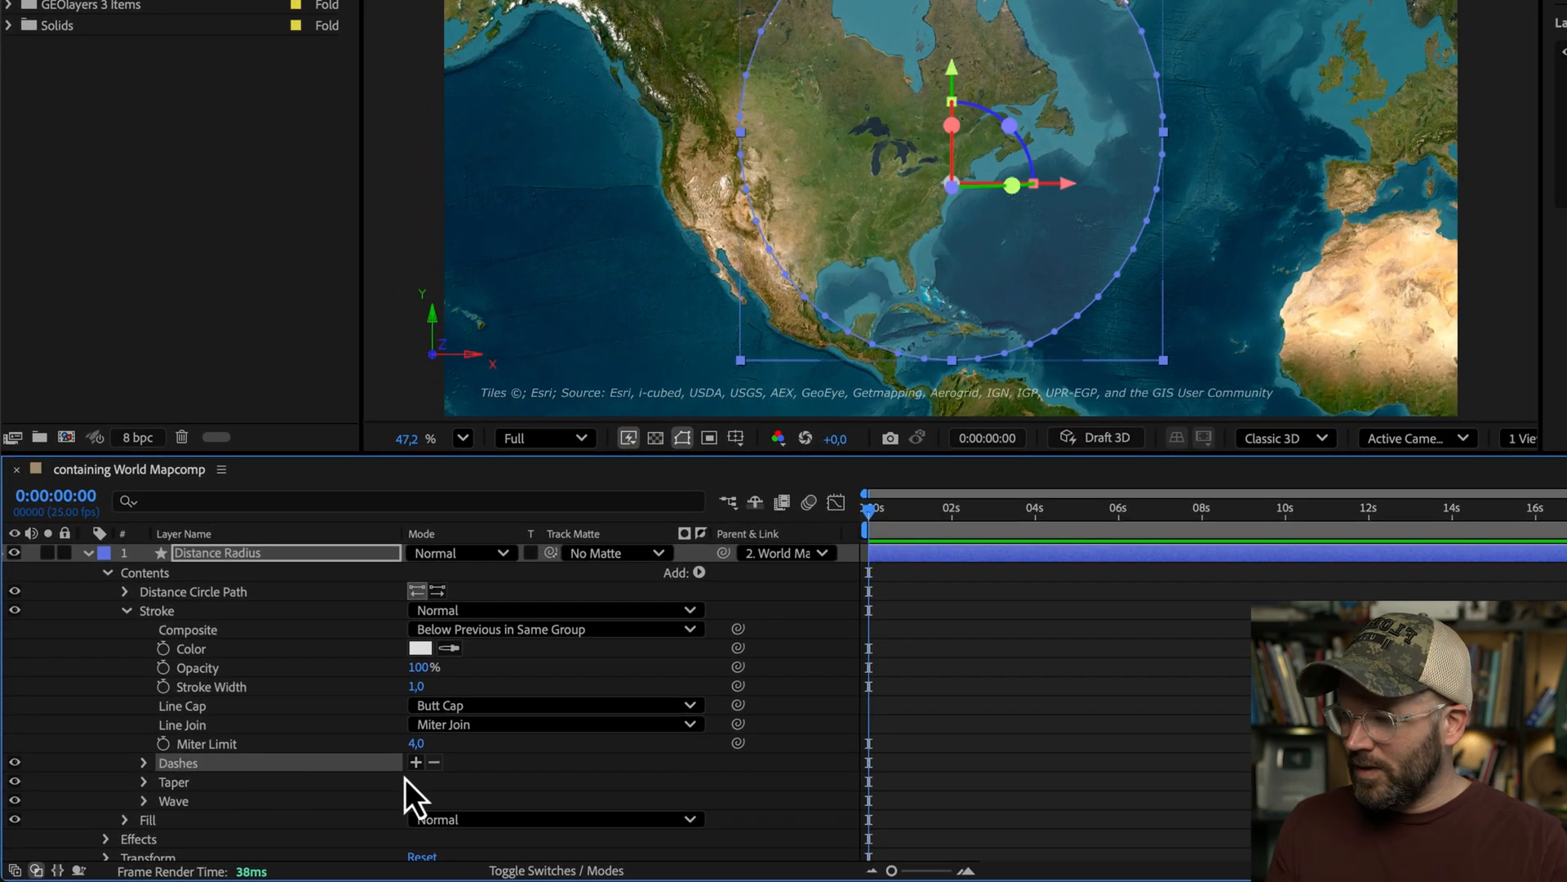
left_click(416, 762)
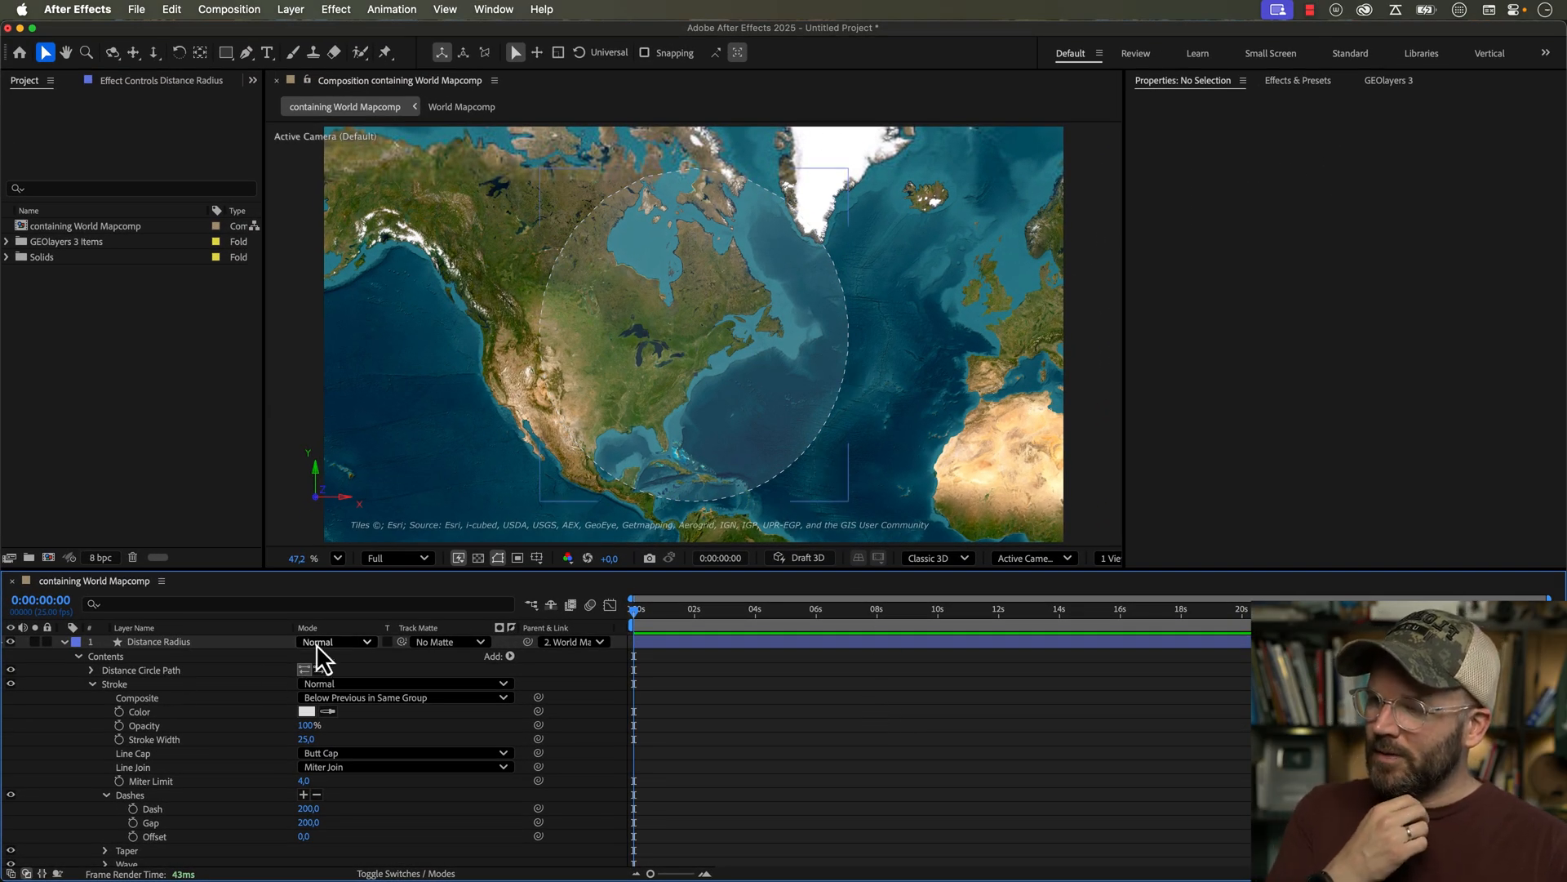
left_click(335, 641)
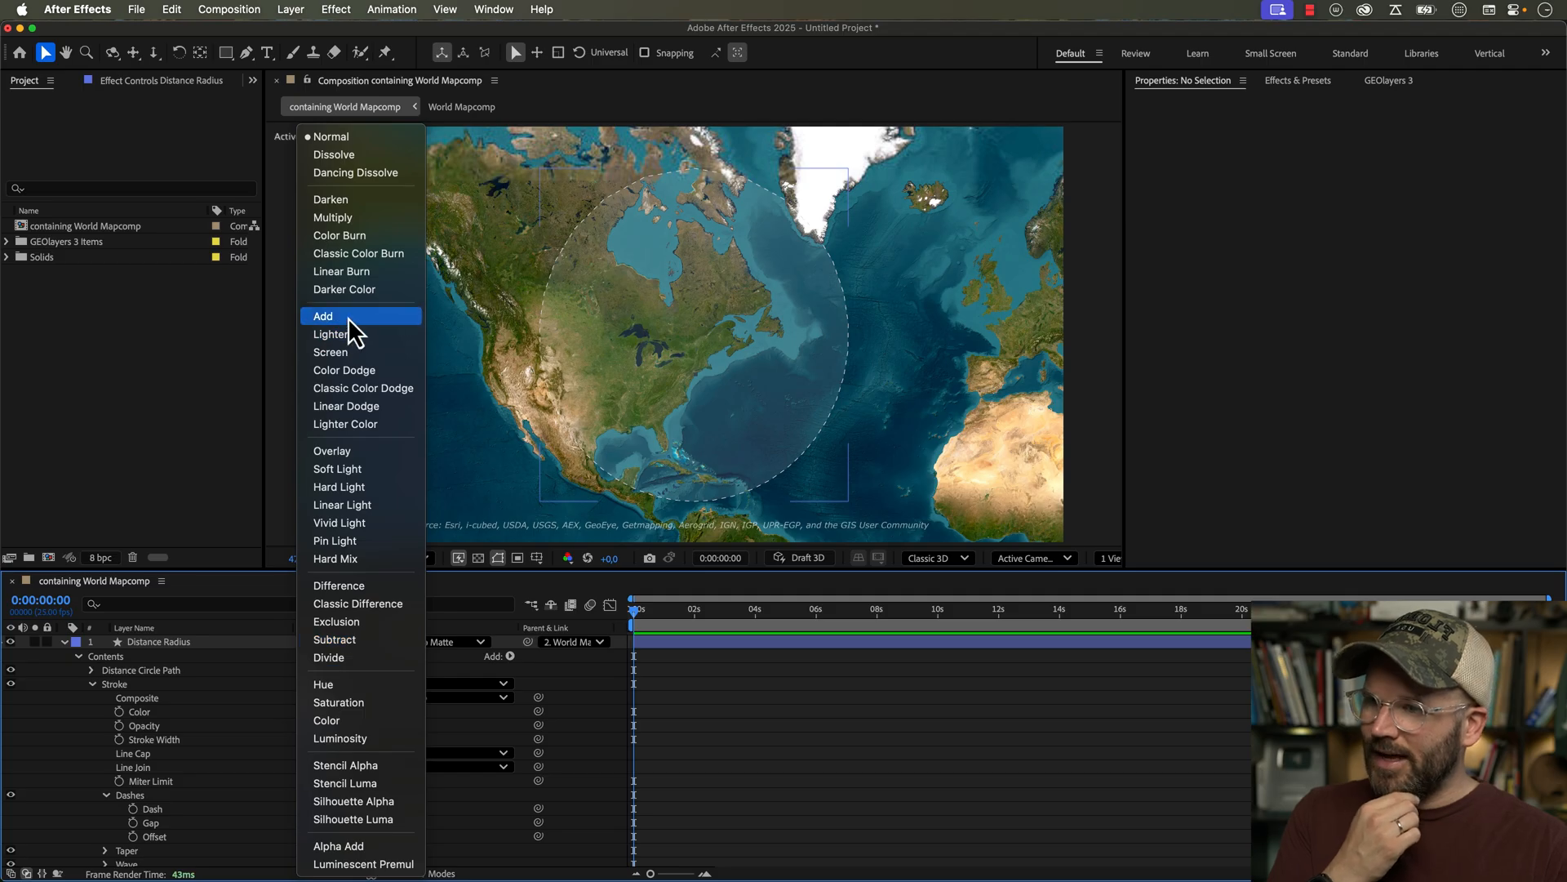
left_click(323, 316)
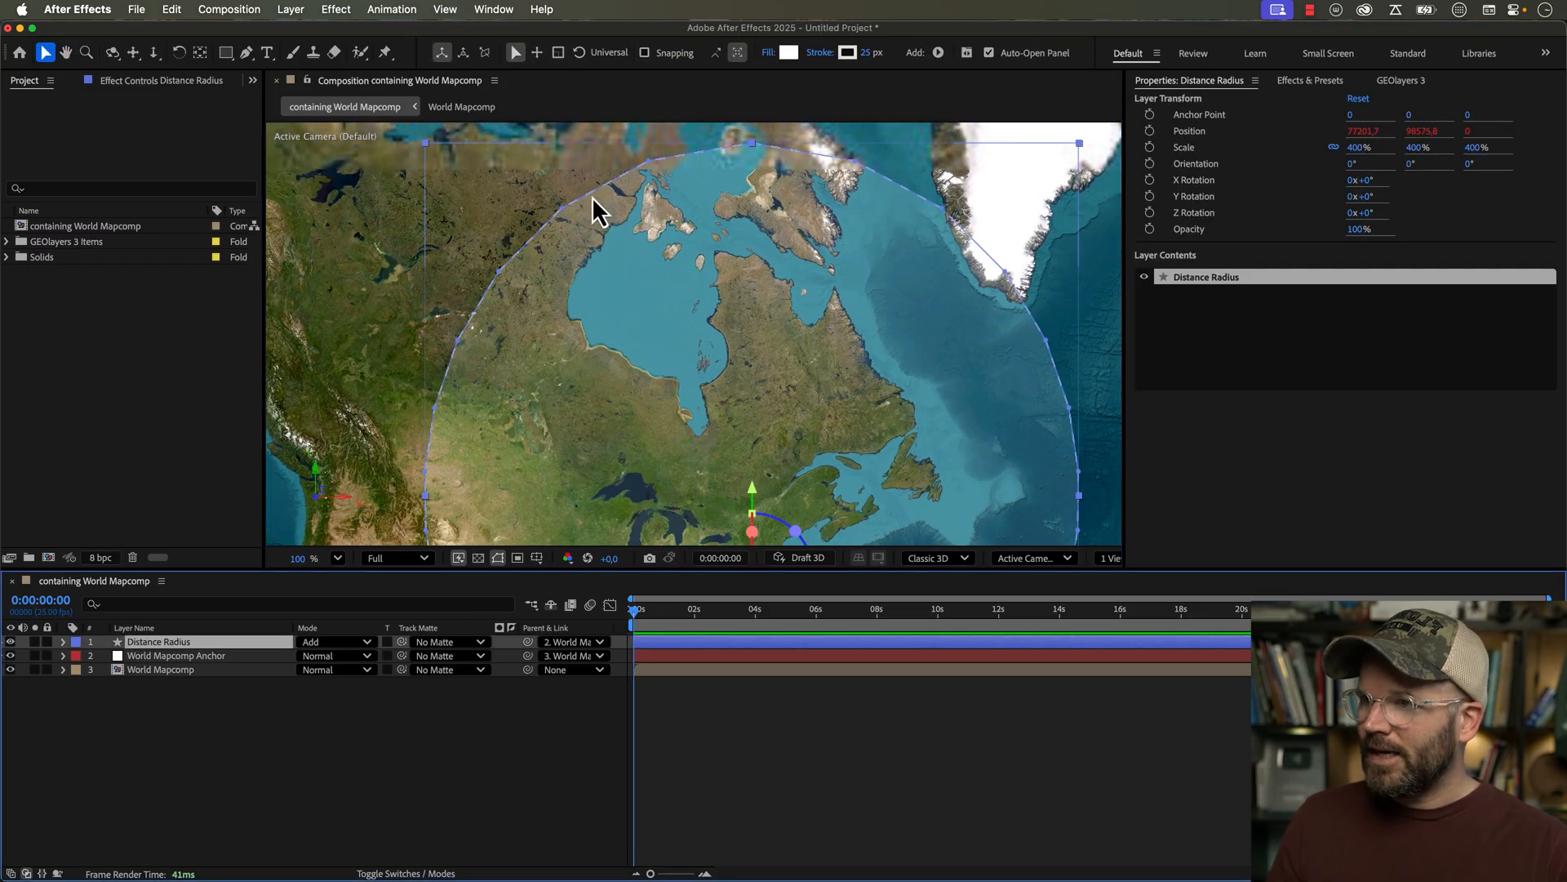
mouse_move(675, 330)
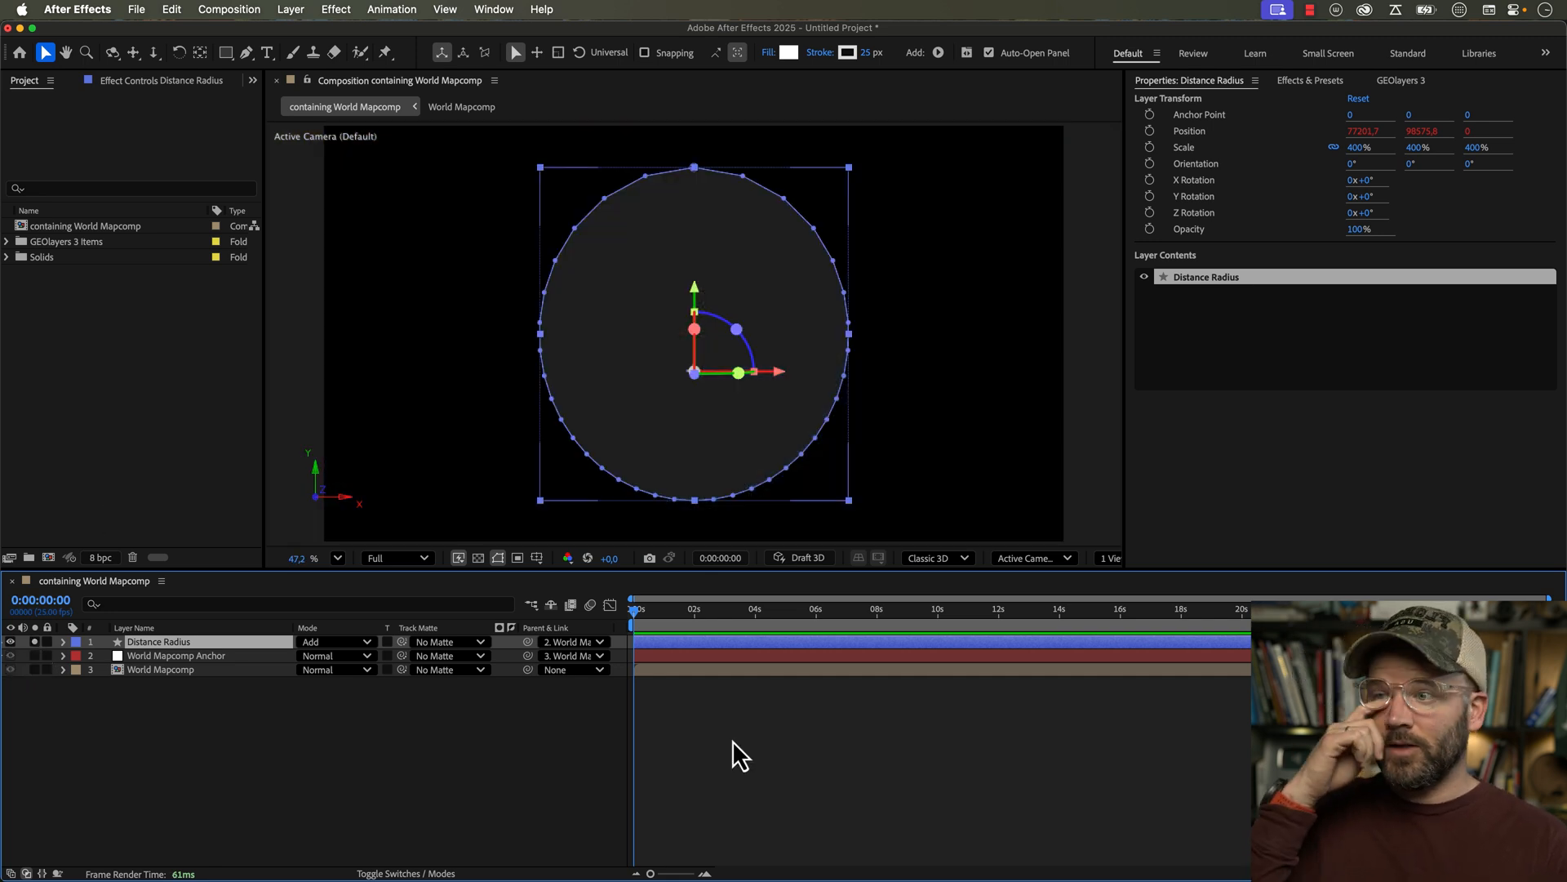
mouse_move(949, 505)
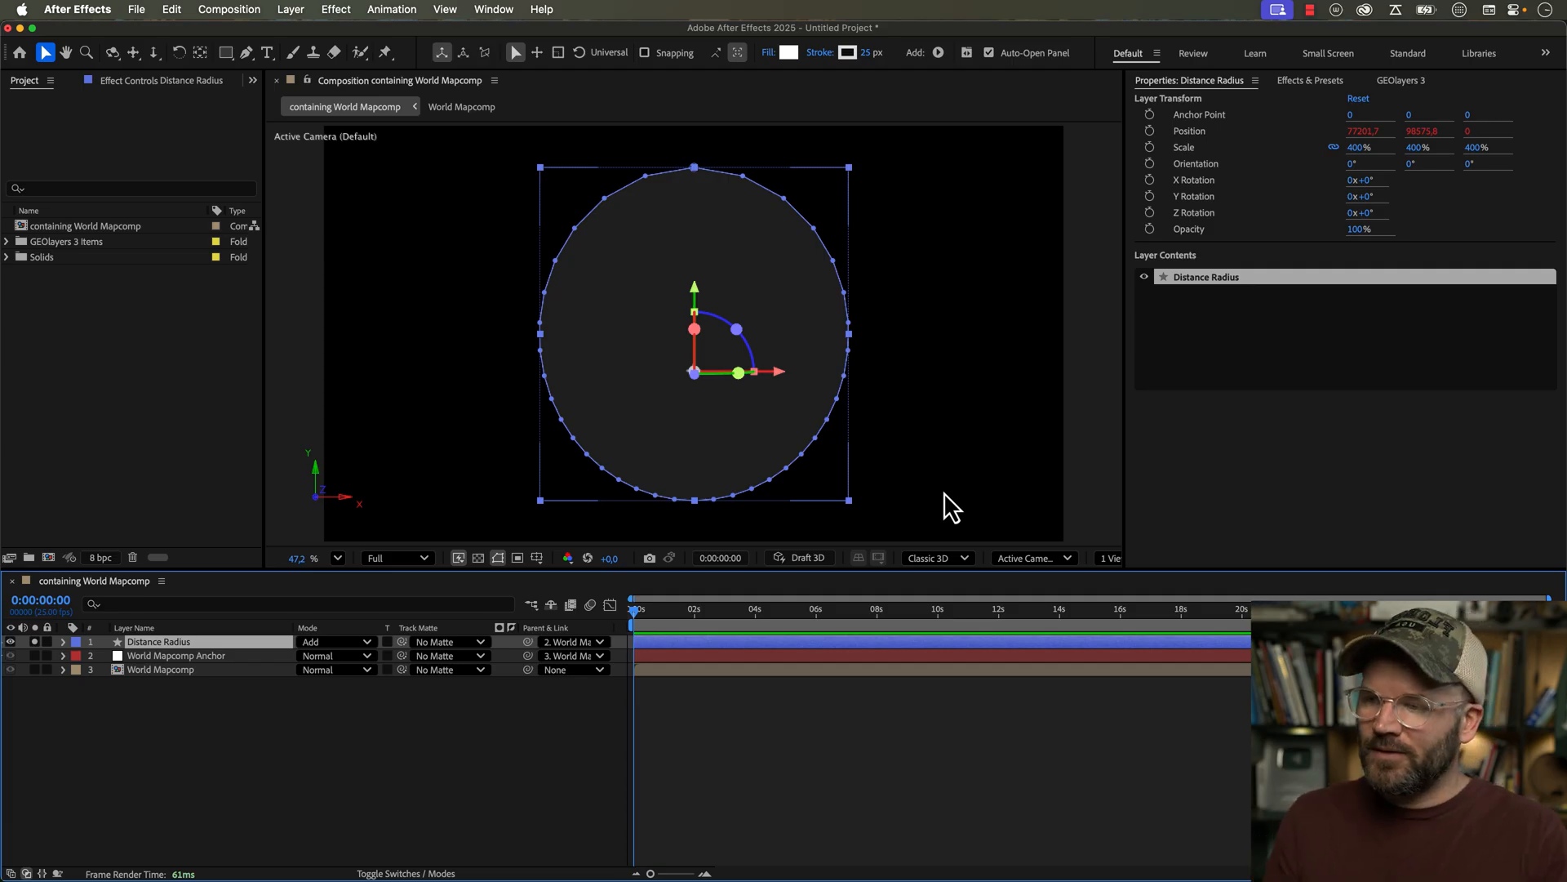
mouse_move(178, 104)
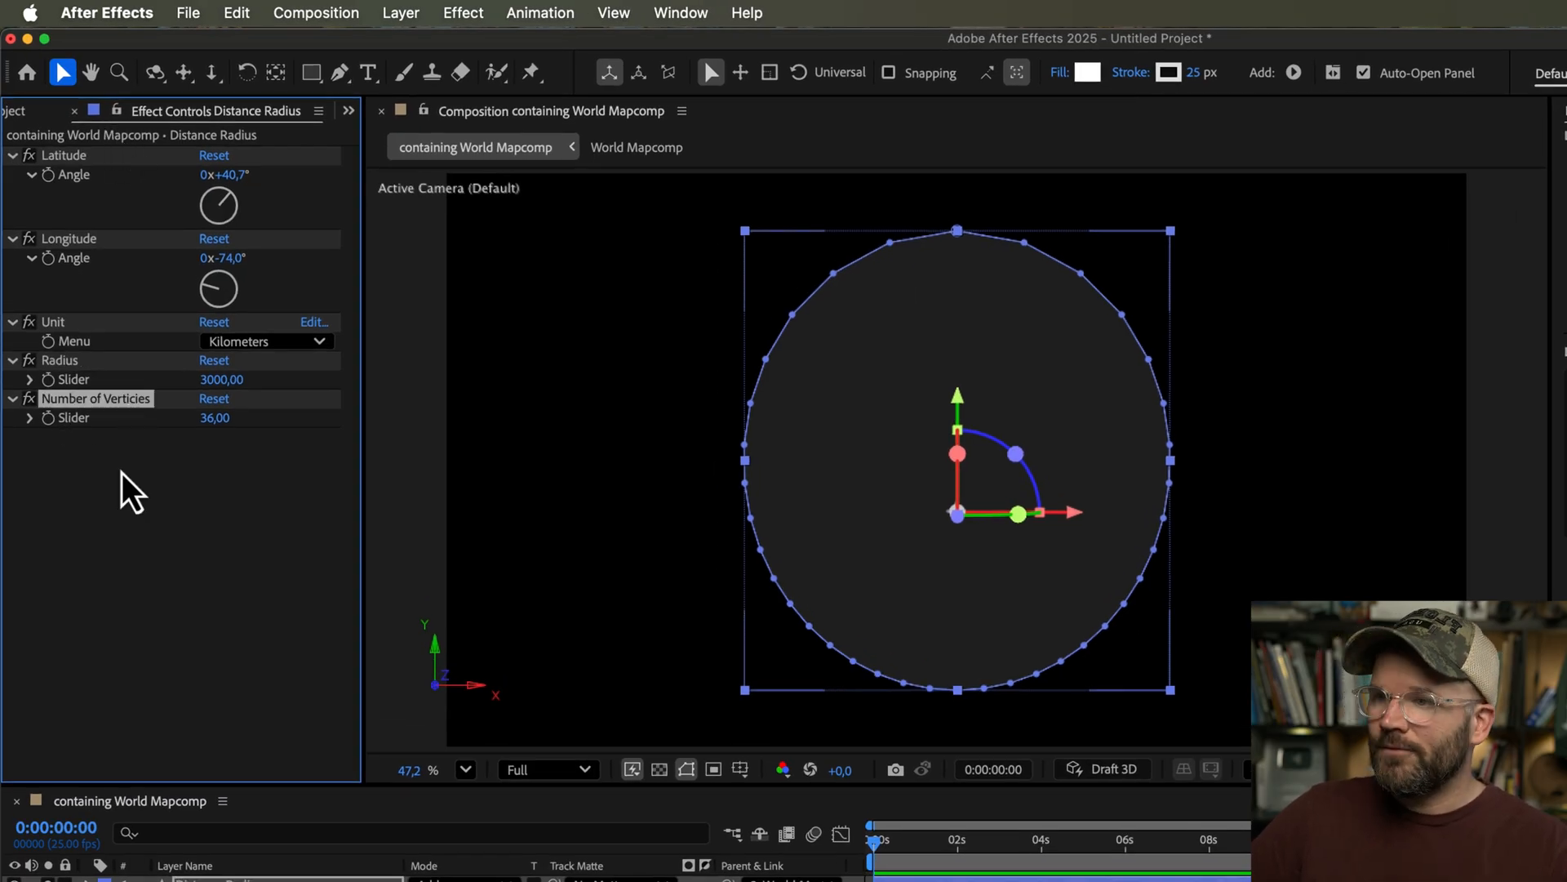
- Set the circle's Number of Vertices to 99, keeping Kilometers as the unit
left_click_drag(213, 418, 245, 418)
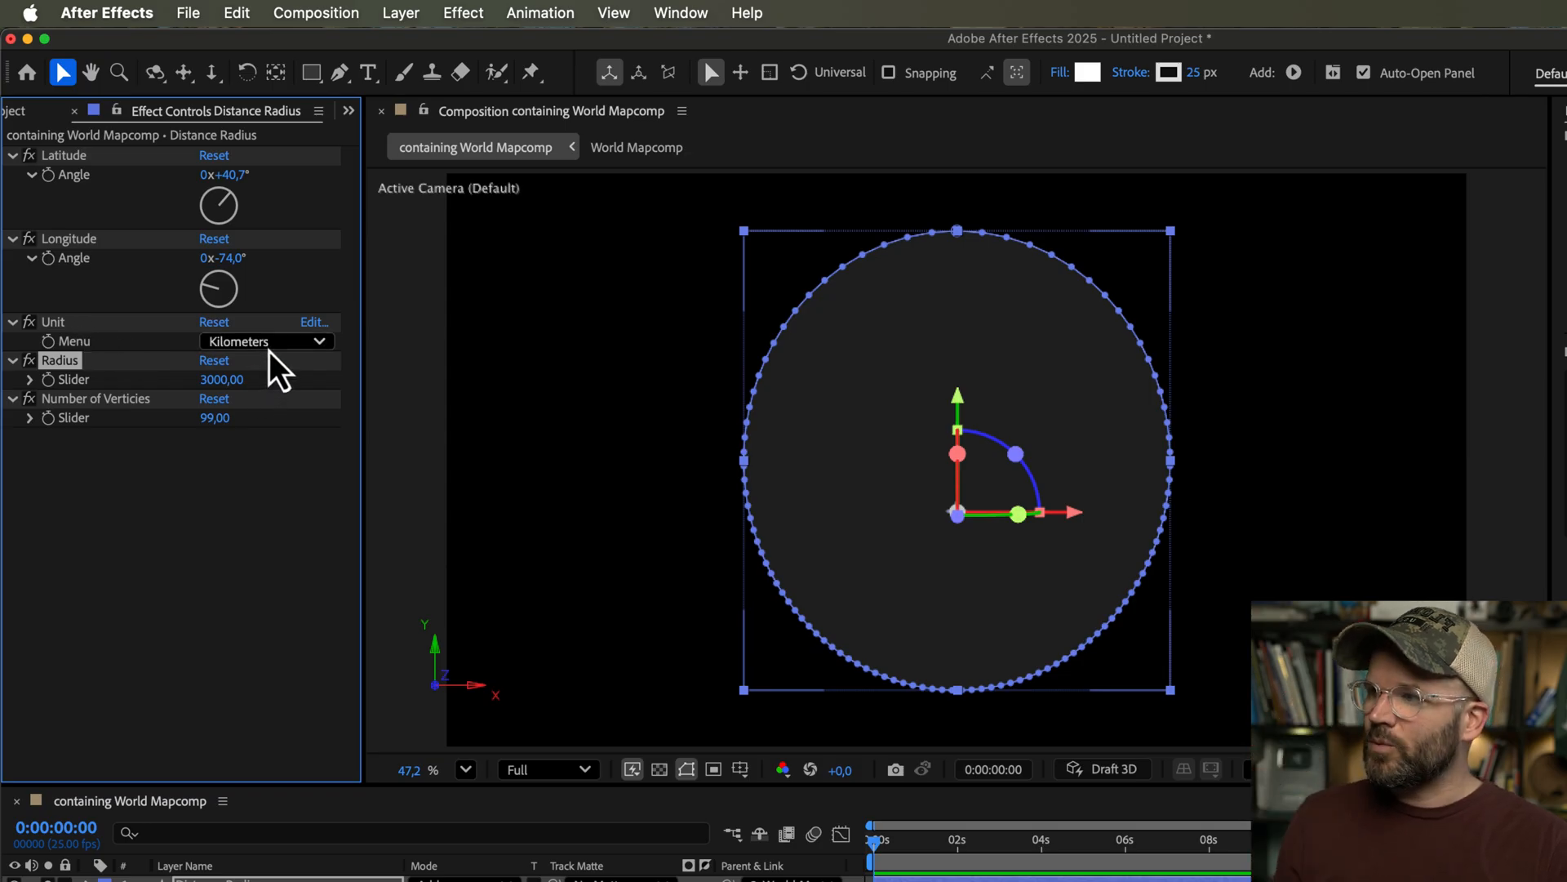
left_click(265, 342)
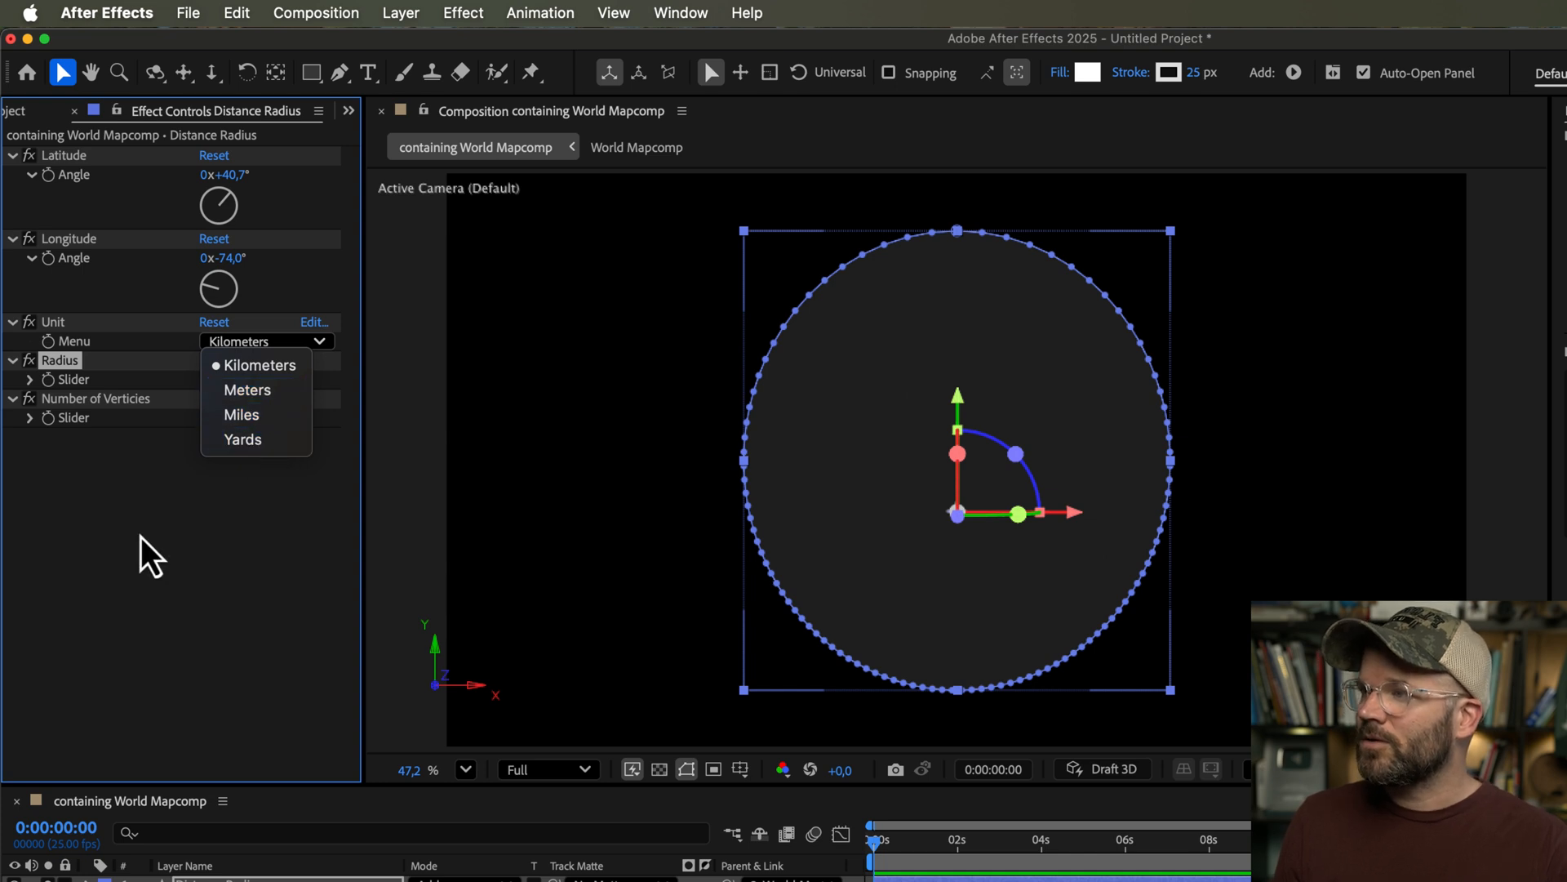
left_click(262, 364)
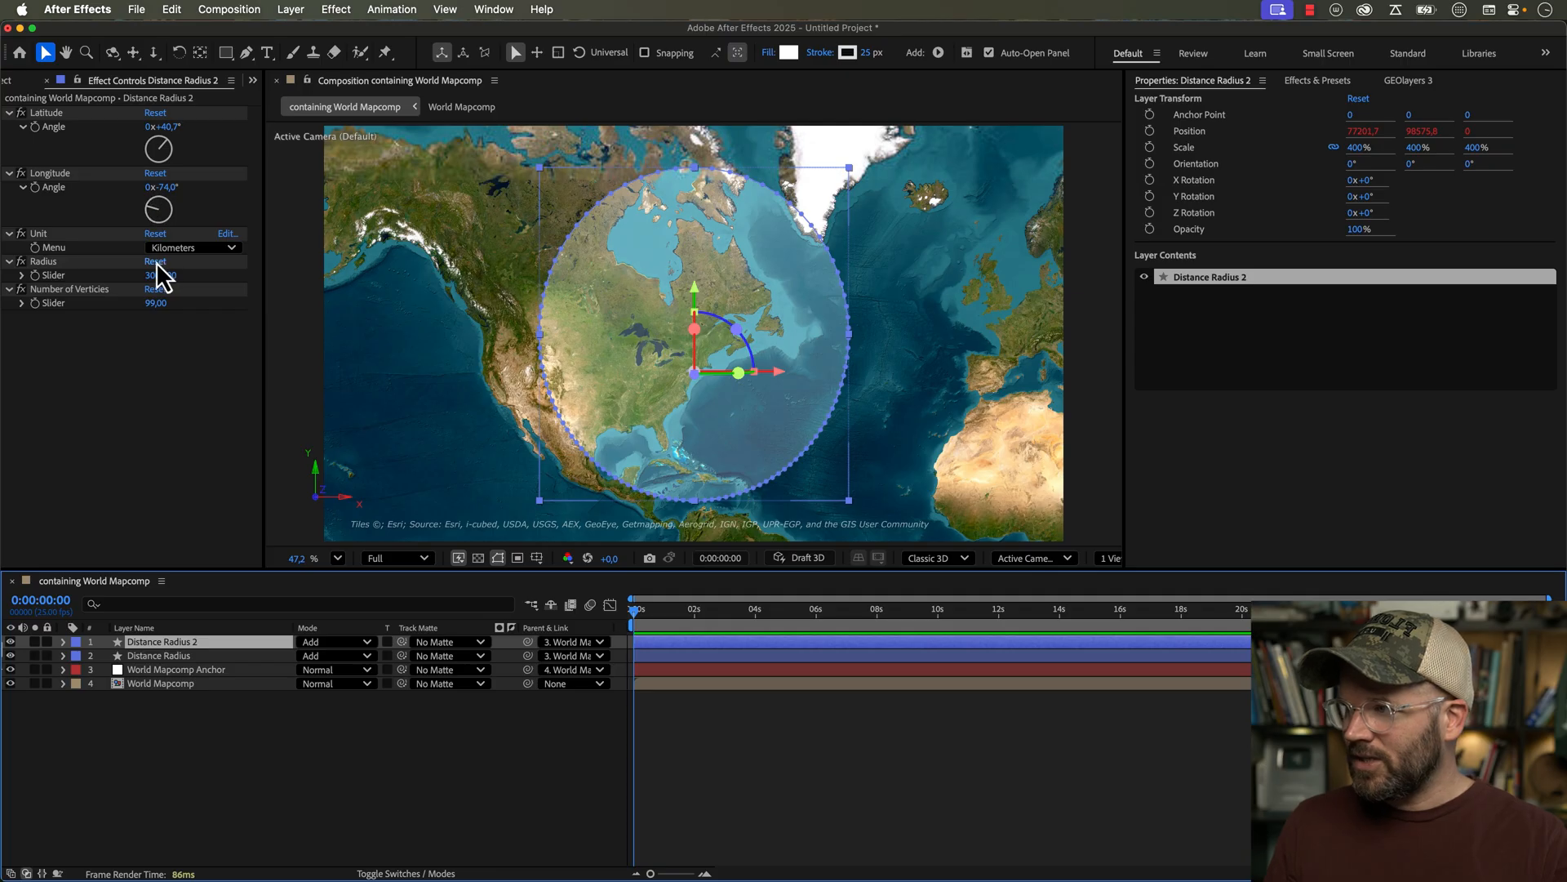
- Set Distance Radius 3's radius to 1000 km
double_click(162, 275)
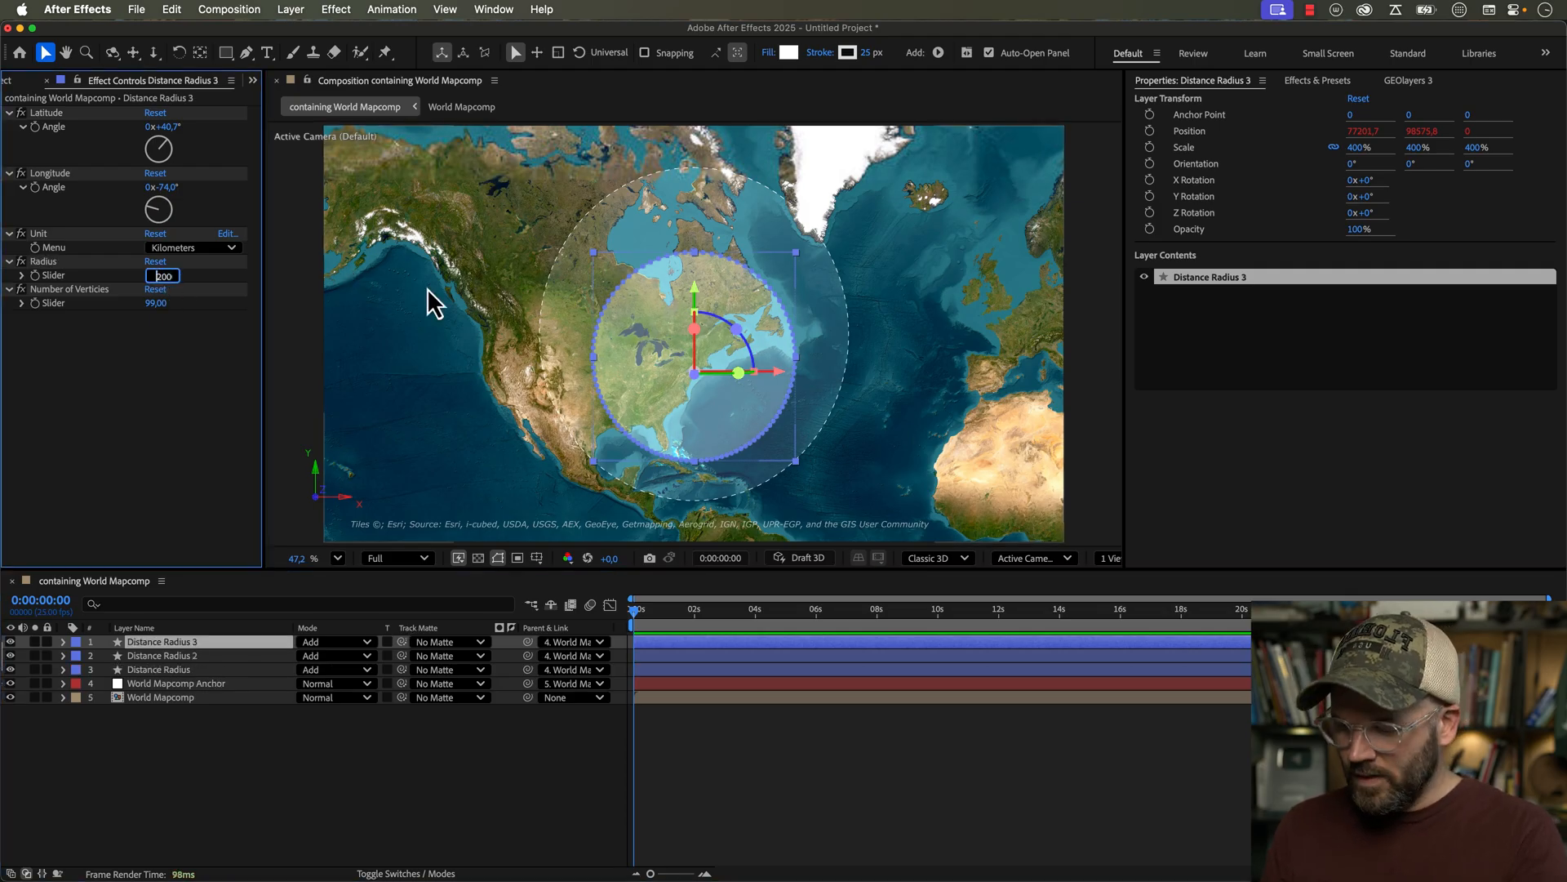
type("1000,00")
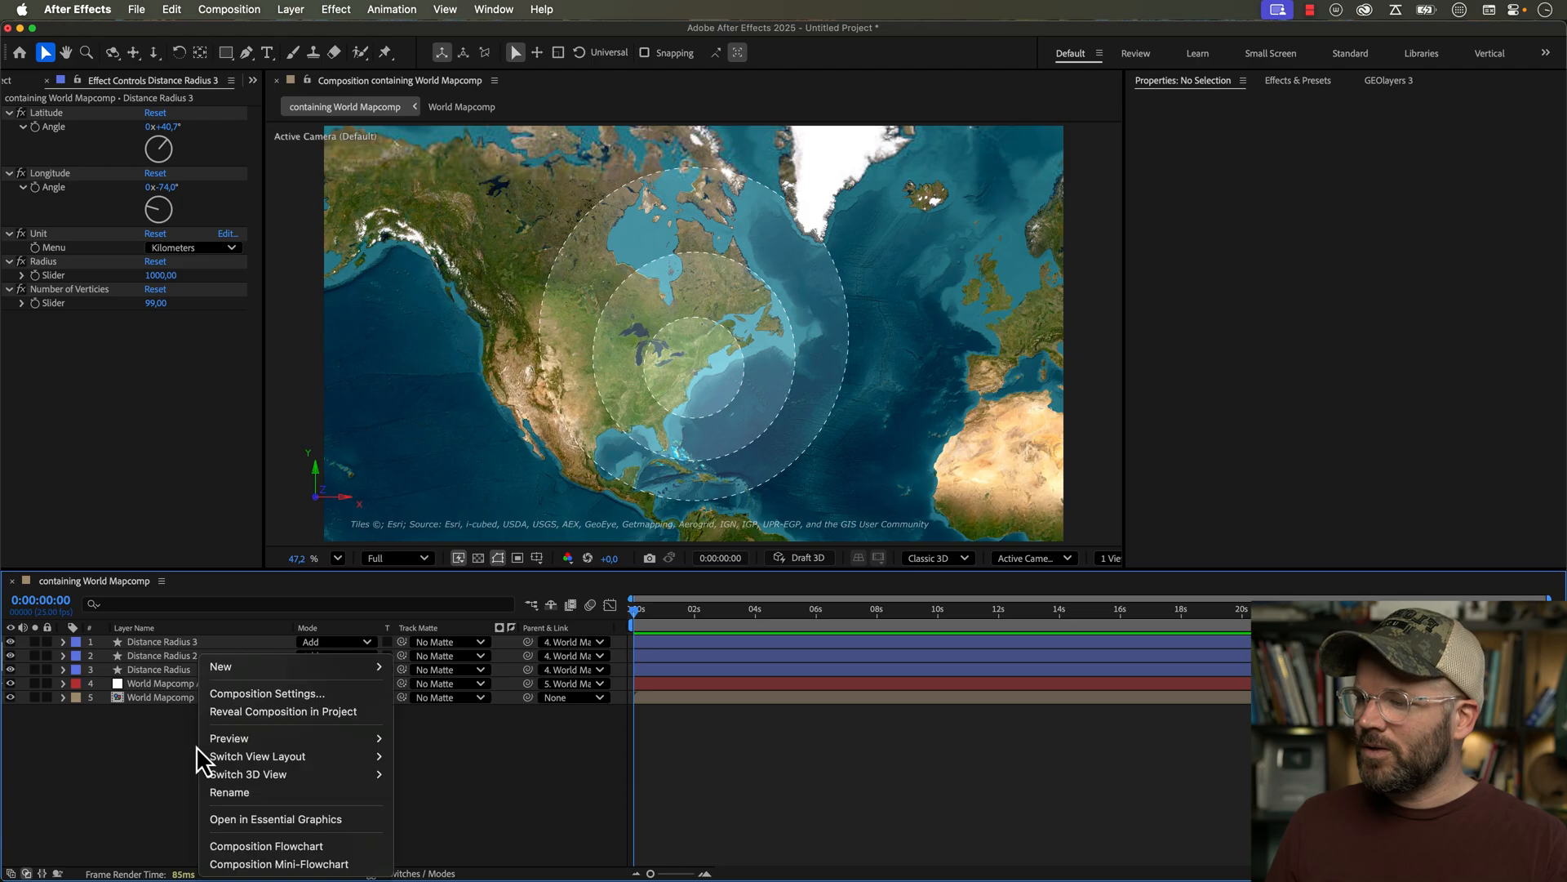
mouse_move(220, 667)
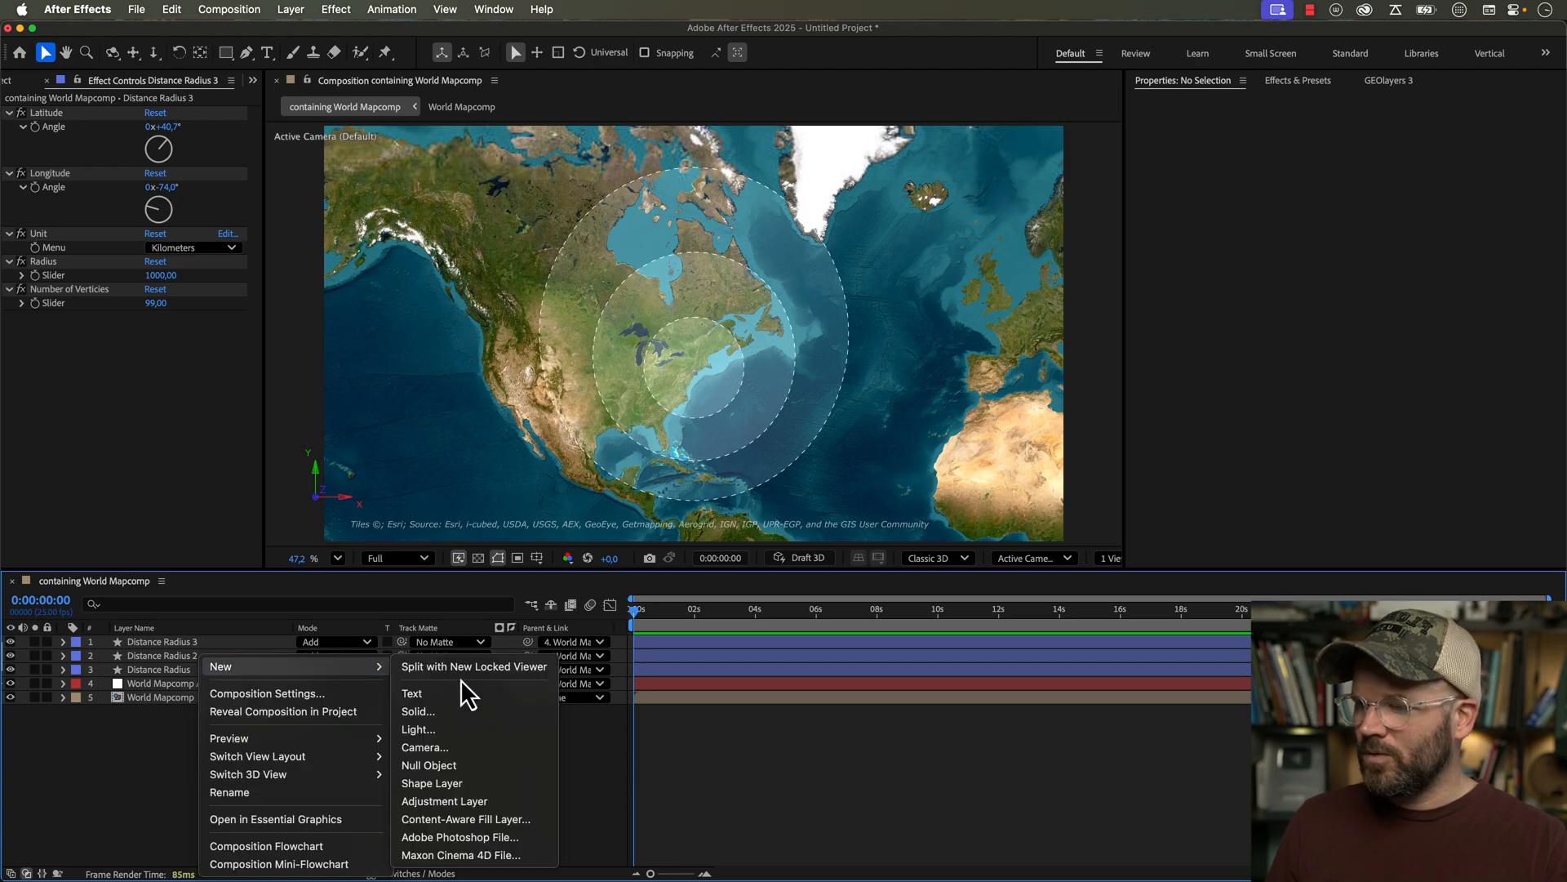
- Add an adjustment layer below the rings and give the circle copy a solid white fill
left_click(444, 801)
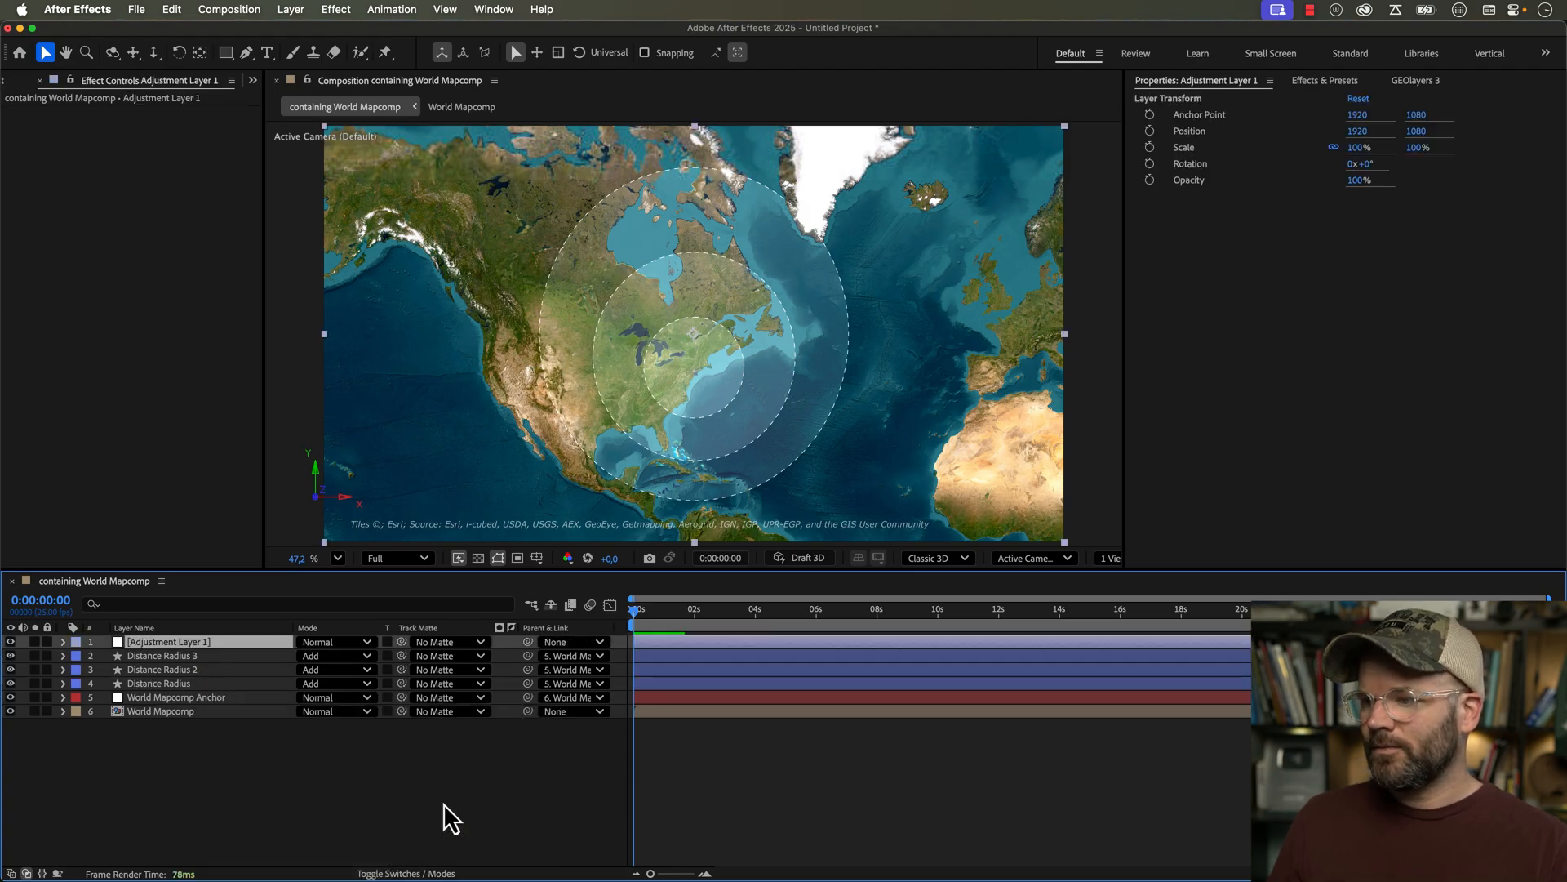
left_click_drag(169, 640, 168, 682)
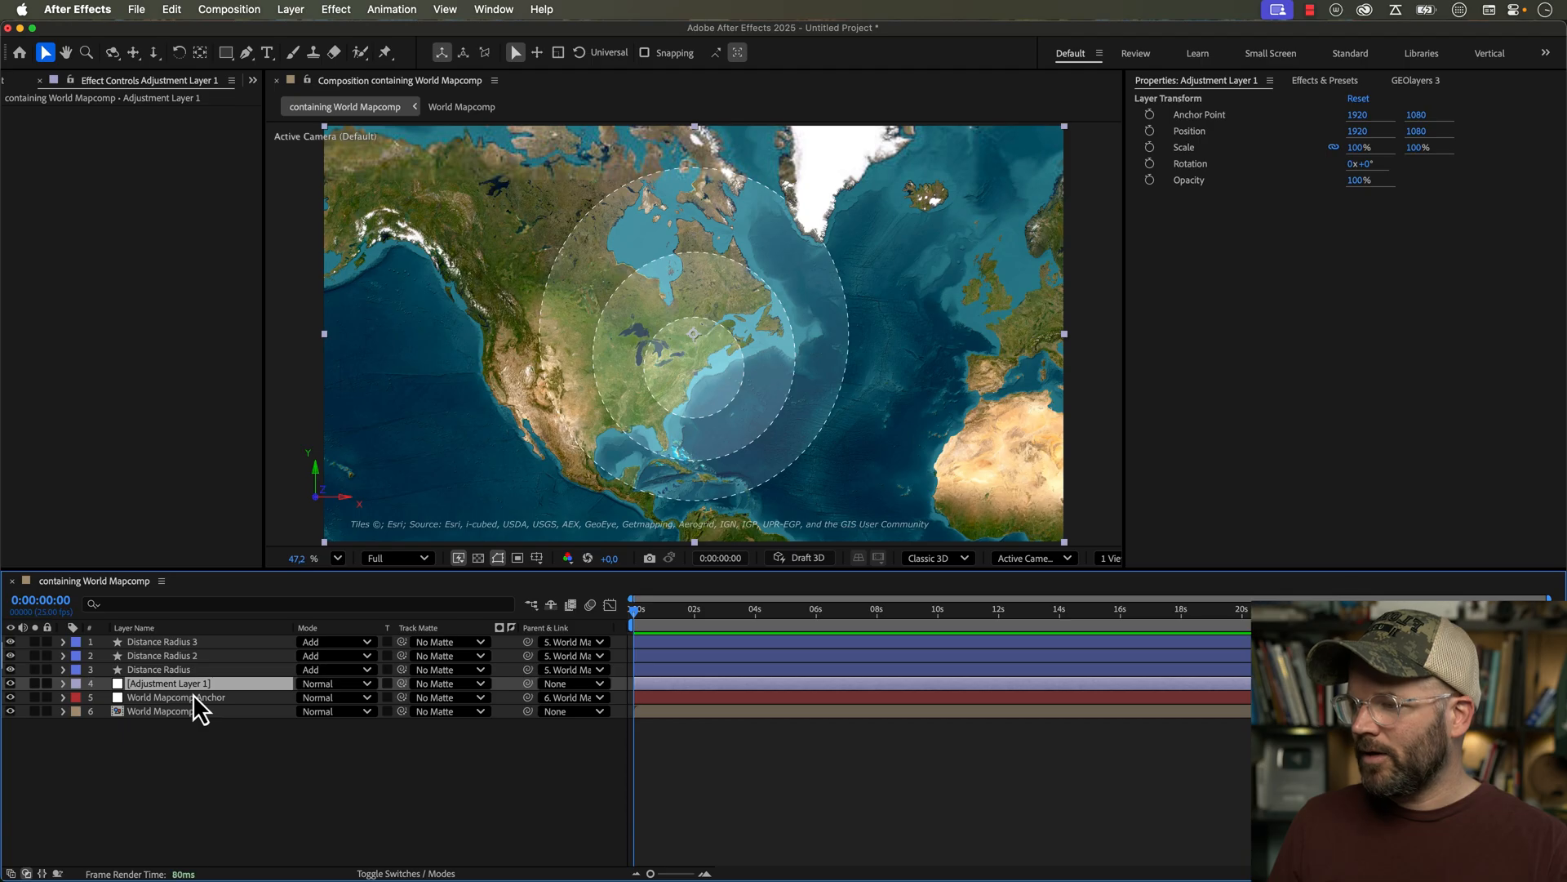
left_click(160, 668)
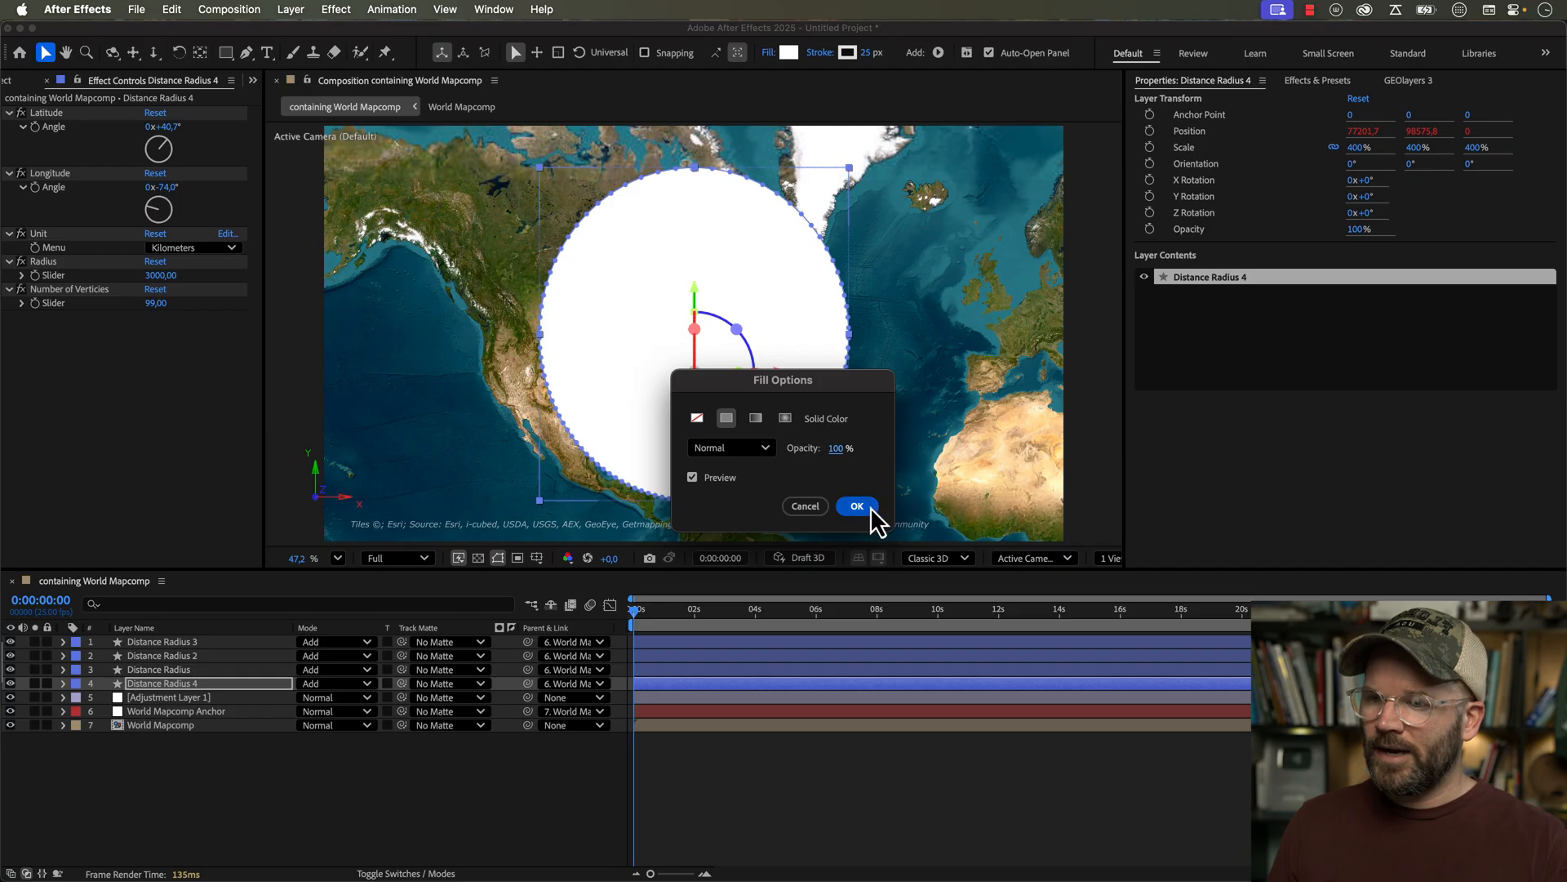
left_click(856, 506)
type("e")
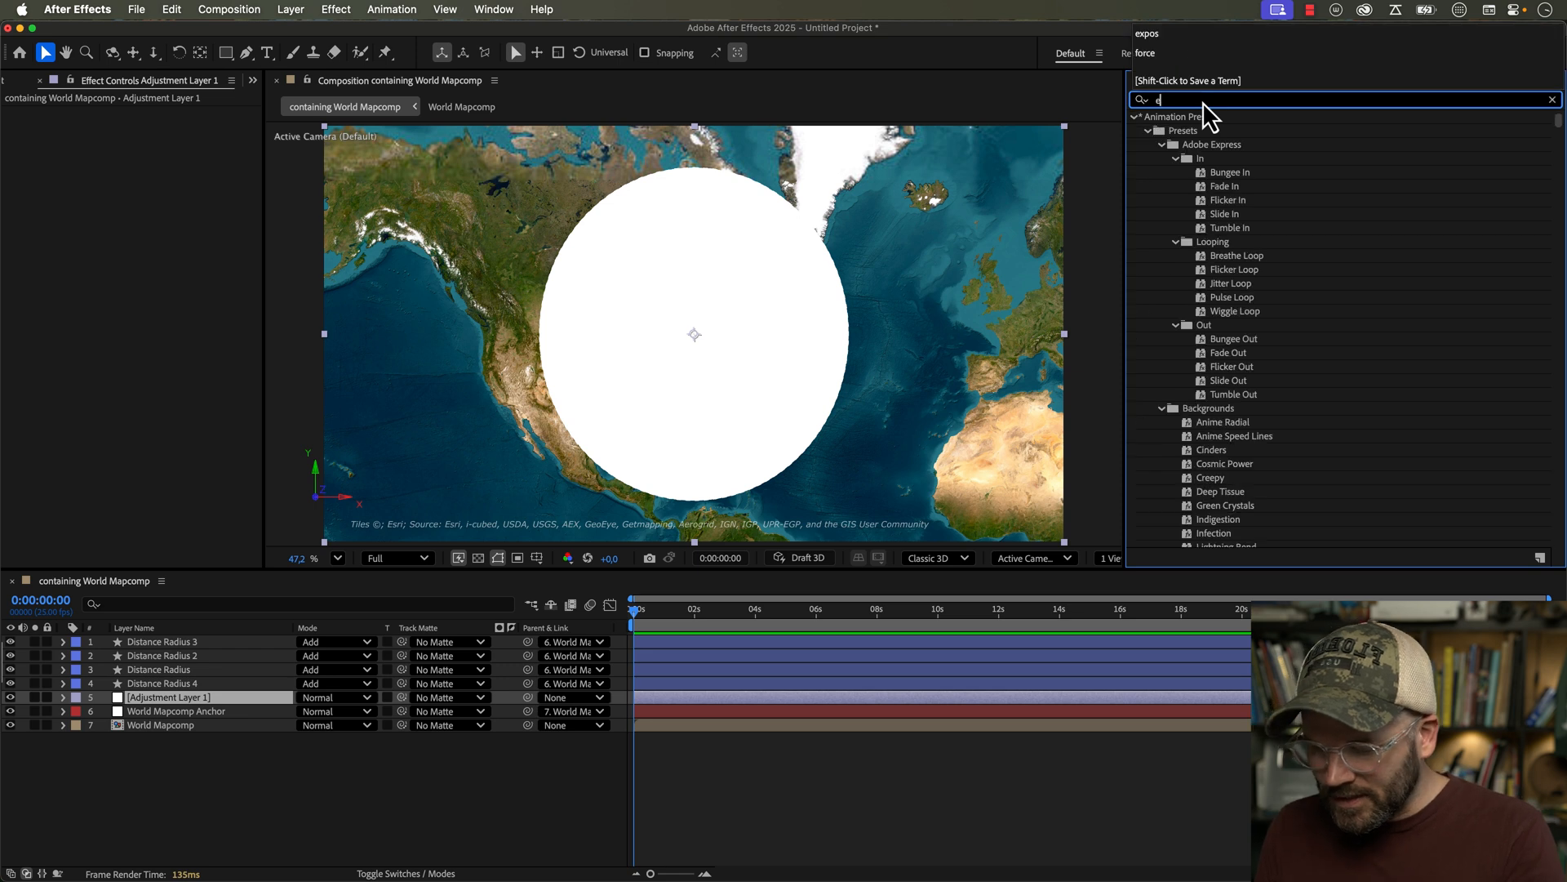
- Apply Exposure to Adjustment Layer 1, matte it with Distance Radius 4, and lower exposure to -1.29
type("xpos")
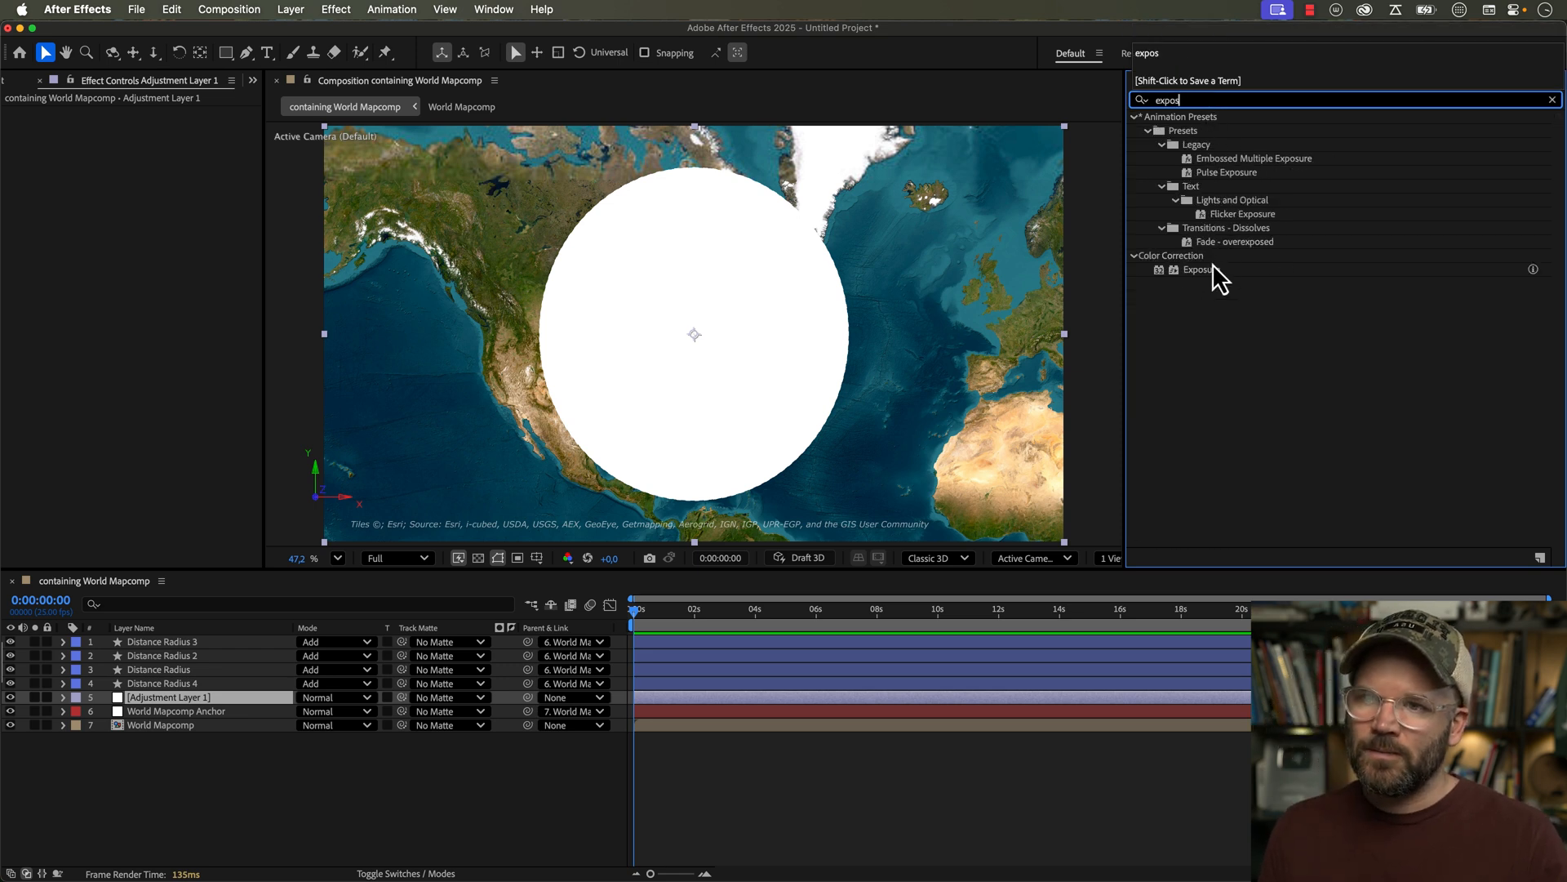
double_click(1202, 270)
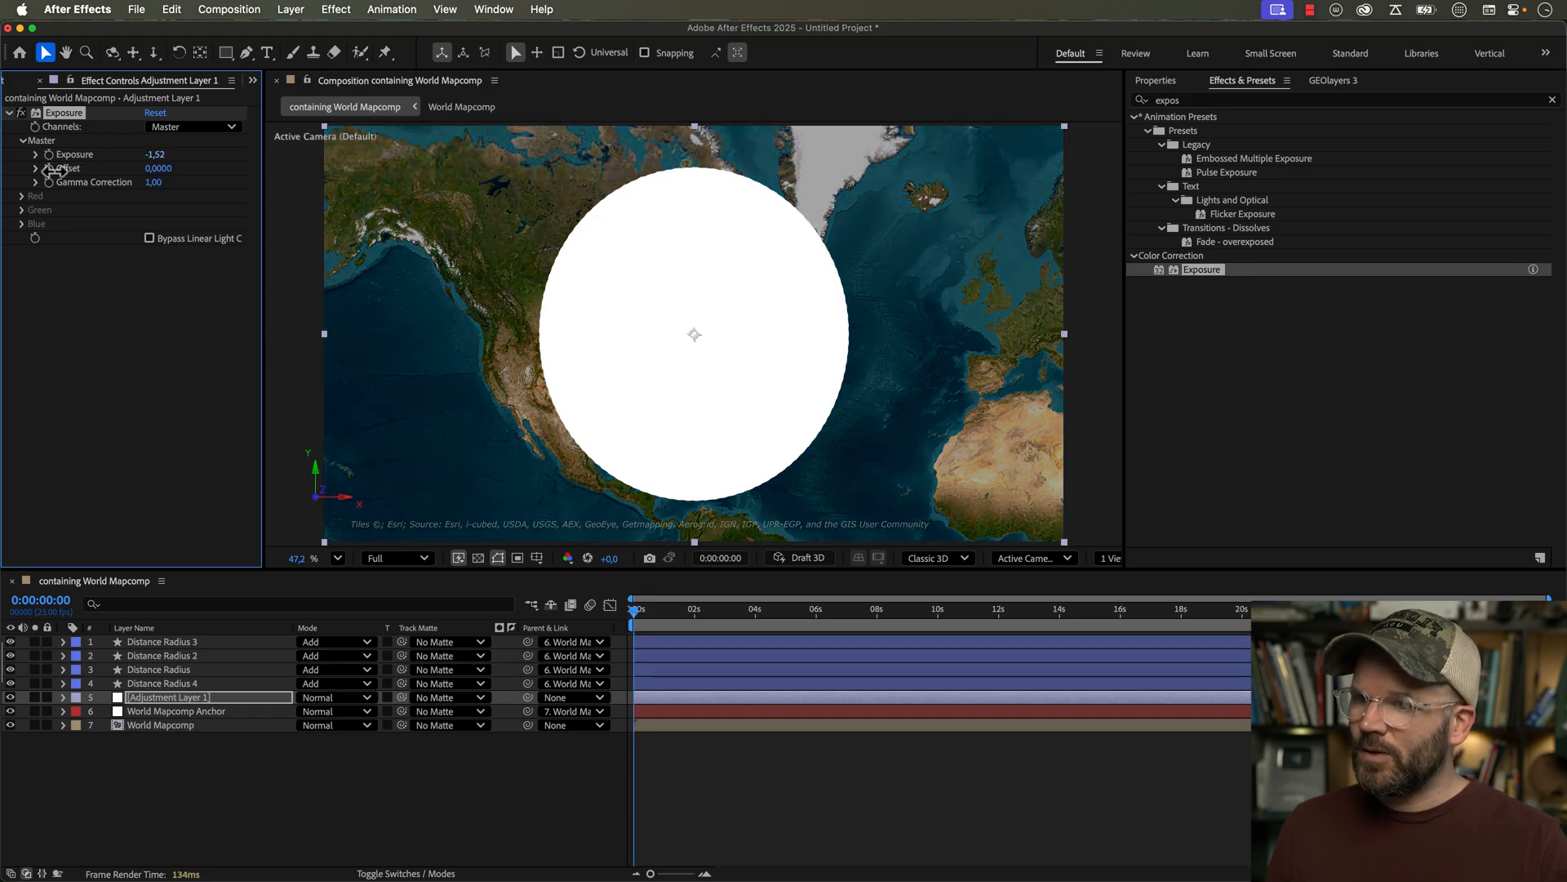
left_click_drag(155, 155, 145, 154)
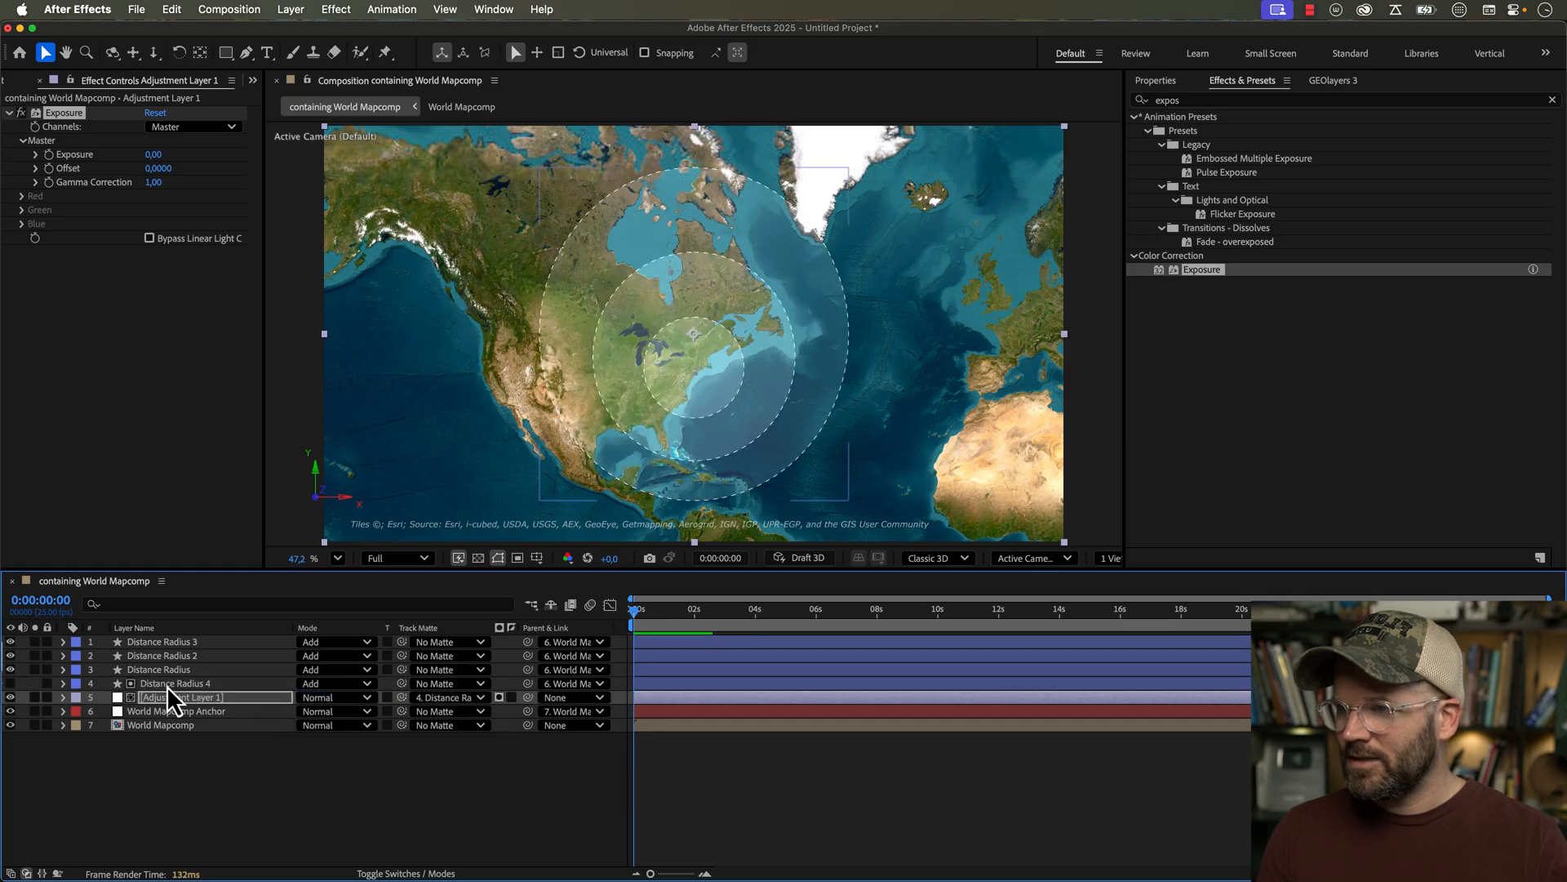
left_click_drag(152, 154, 138, 154)
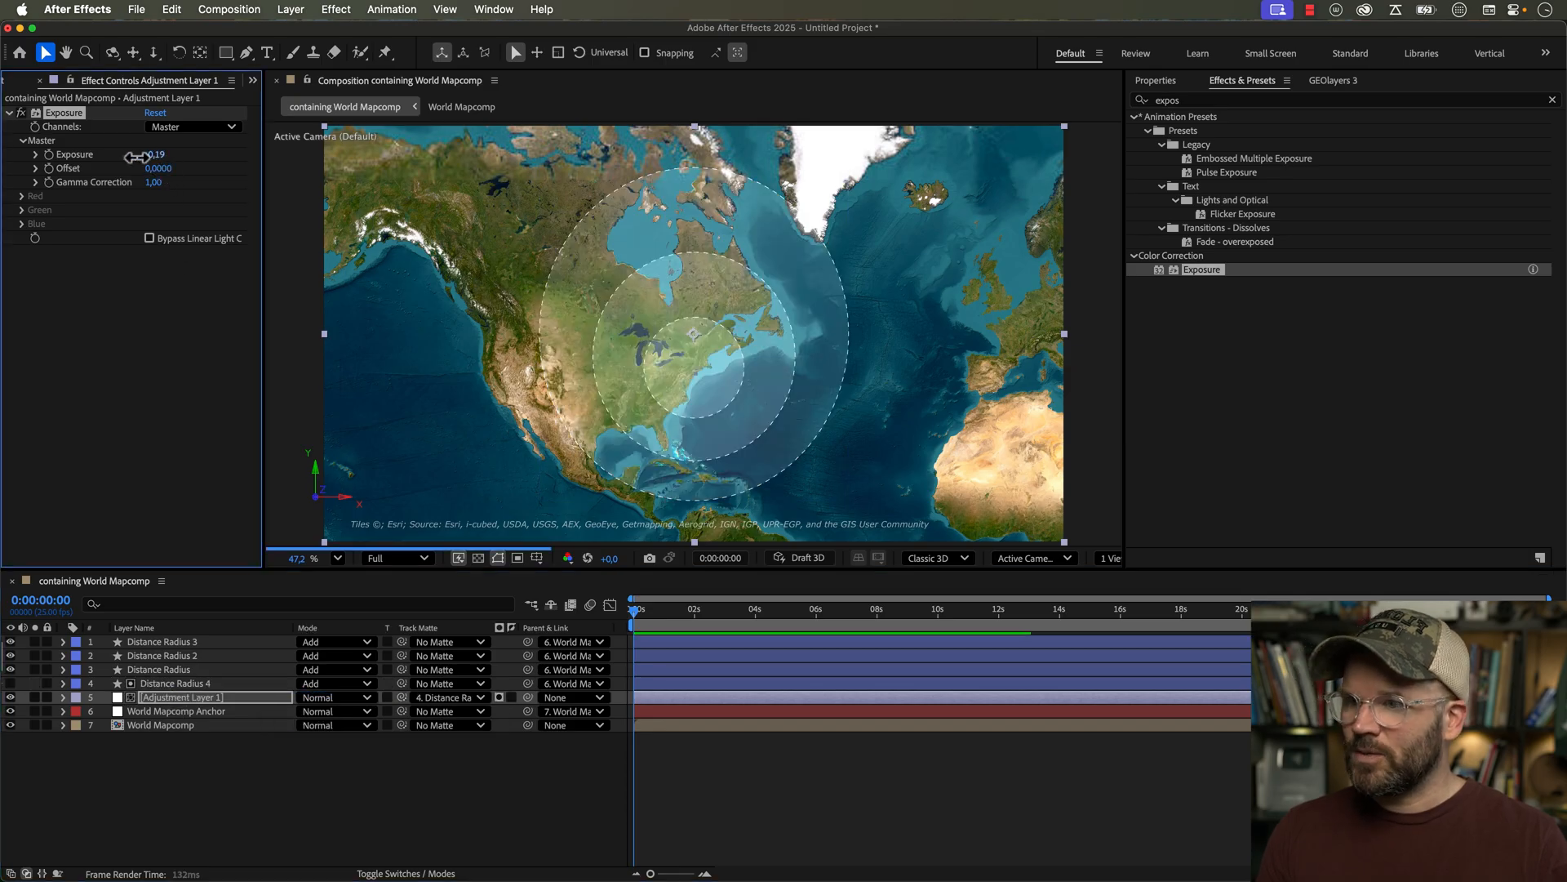
left_click_drag(150, 154, 130, 154)
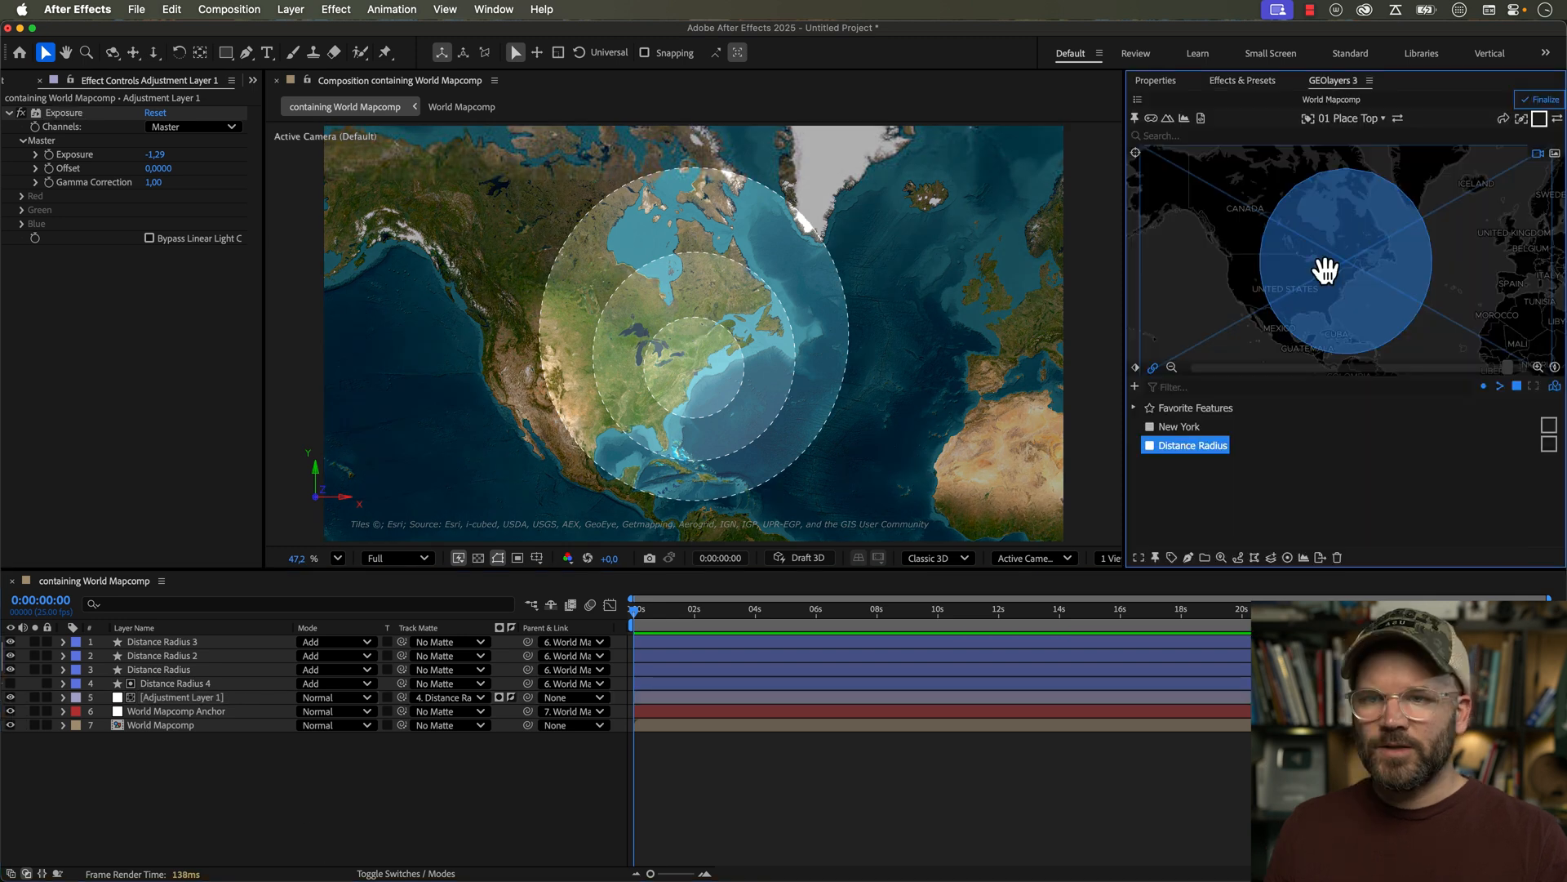
- Zoom the GEOlayers map preview out to show the whole world
left_click(1170, 368)
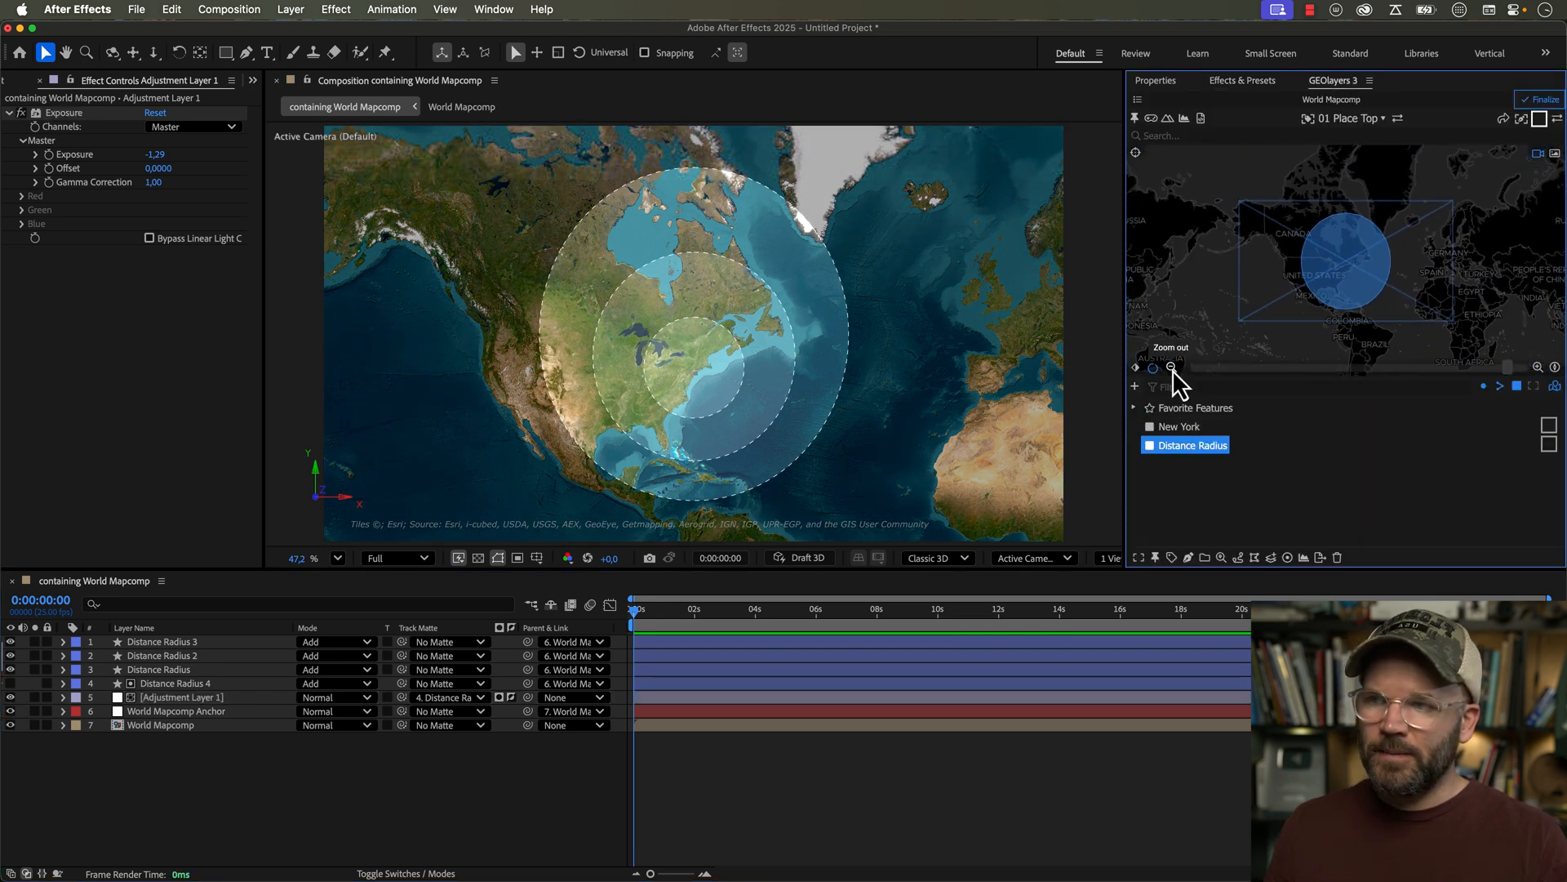